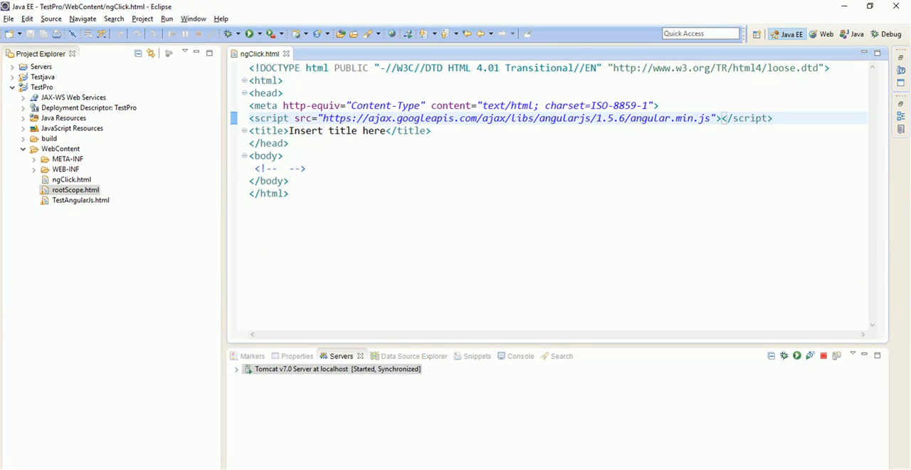
Type a temporary ng-click comment in the body, then add ng-app="myApp" to the body tag.
{"action": "left_click", "coordinate": [774, 119]}
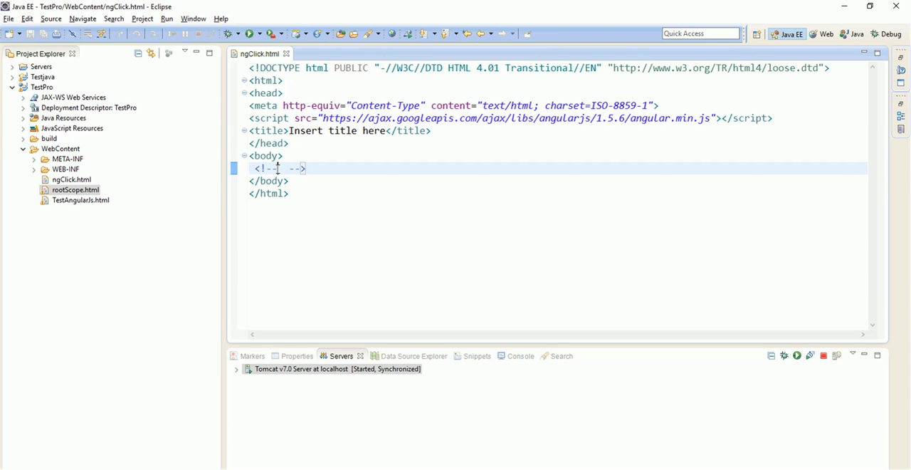
{"action": "type", "text": "ng-click"}
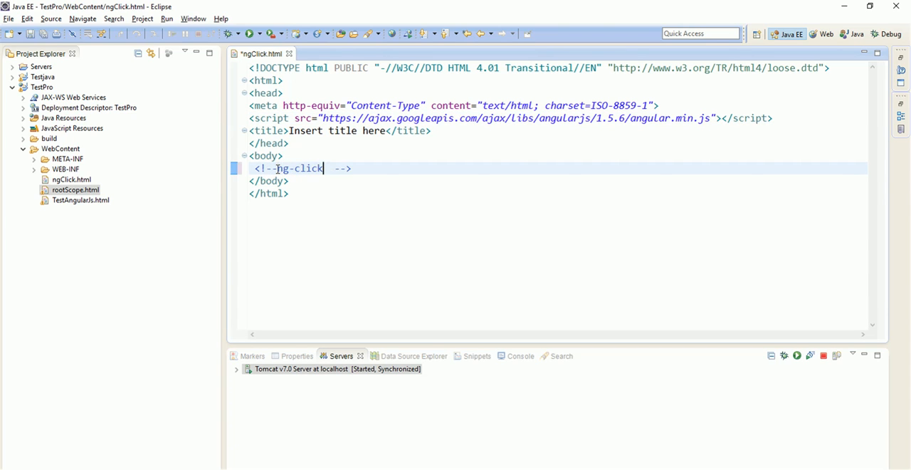
{"action": "type", "text": "...a"}
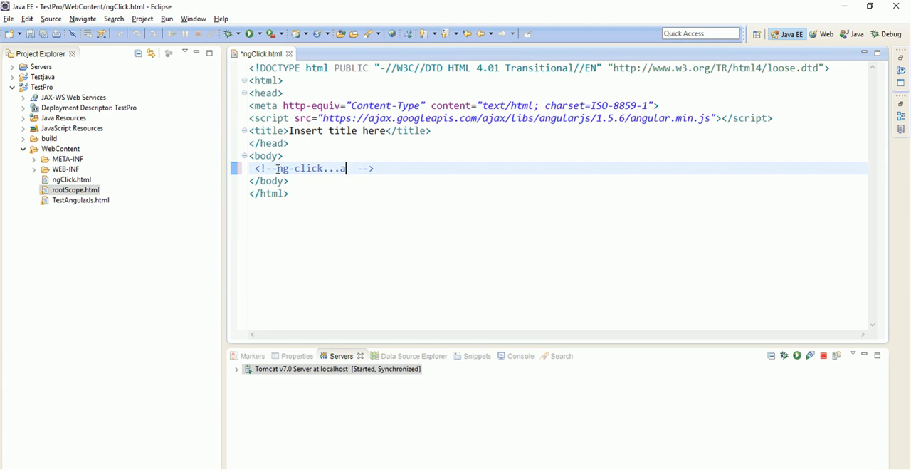
{"action": "type", "text": "nd calling functions with ng-"}
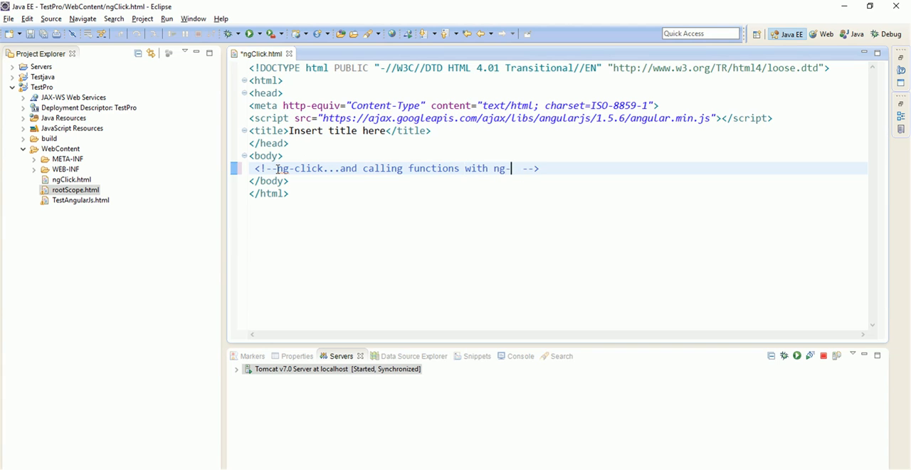
{"action": "type", "text": "click"}
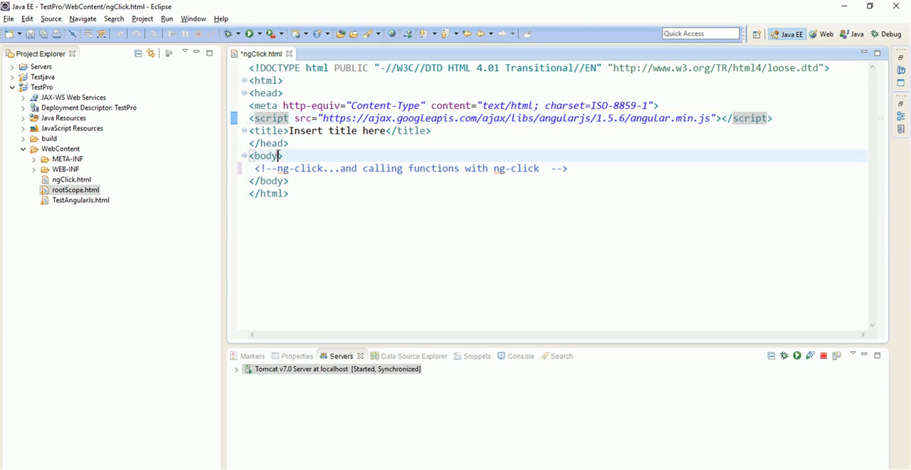
{"action": "type", "text": "ng-app="}
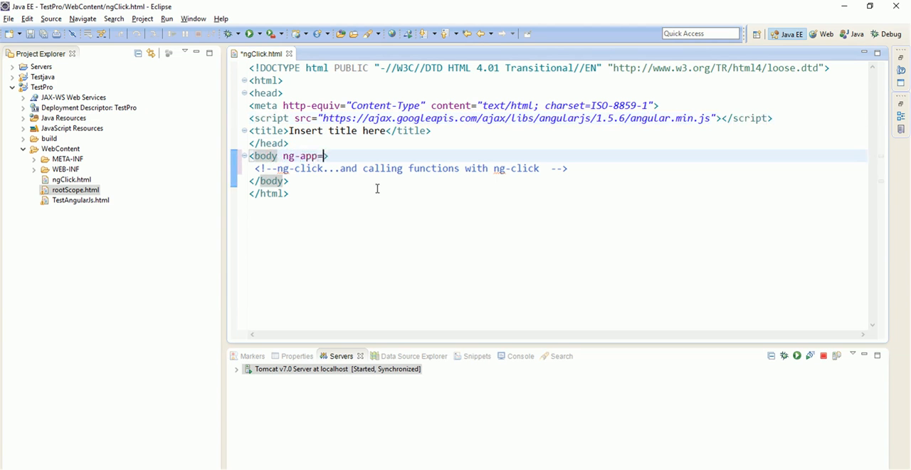
{"action": "type", "text": "myApp\">"}
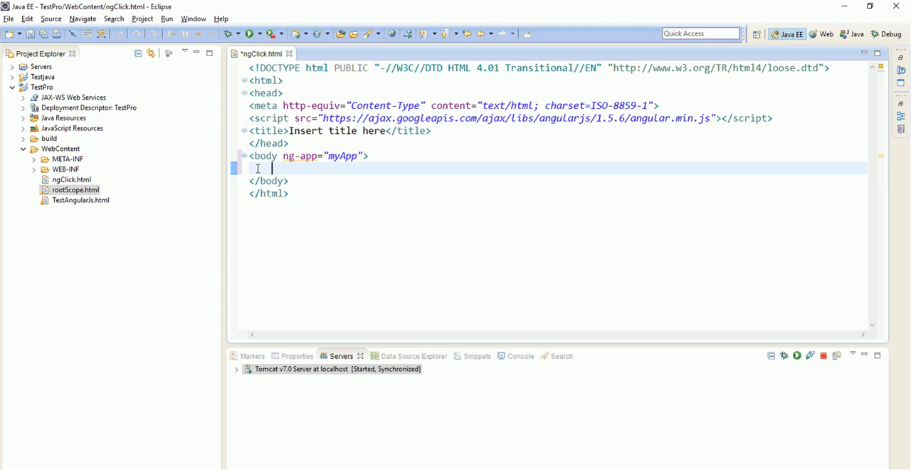
Add a <div ng-controller="myCtrl"> element inside the body.
{"action": "type", "text": "<div>"}
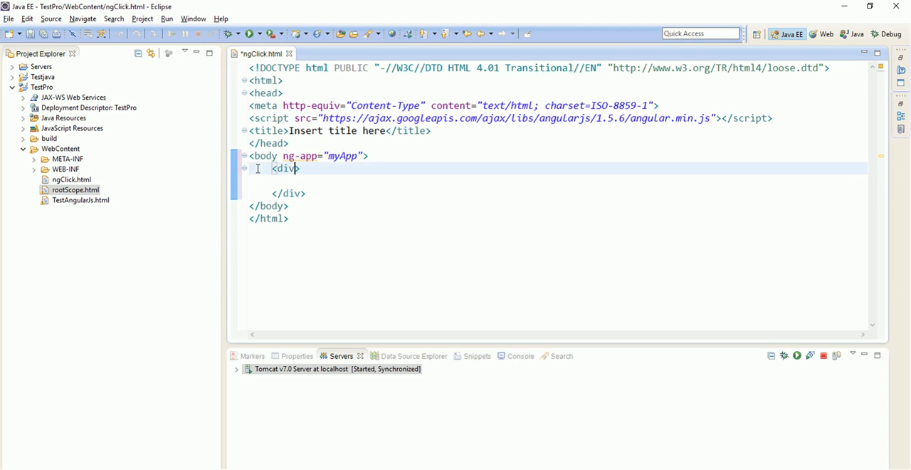
{"action": "type", "text": "ng-con"}
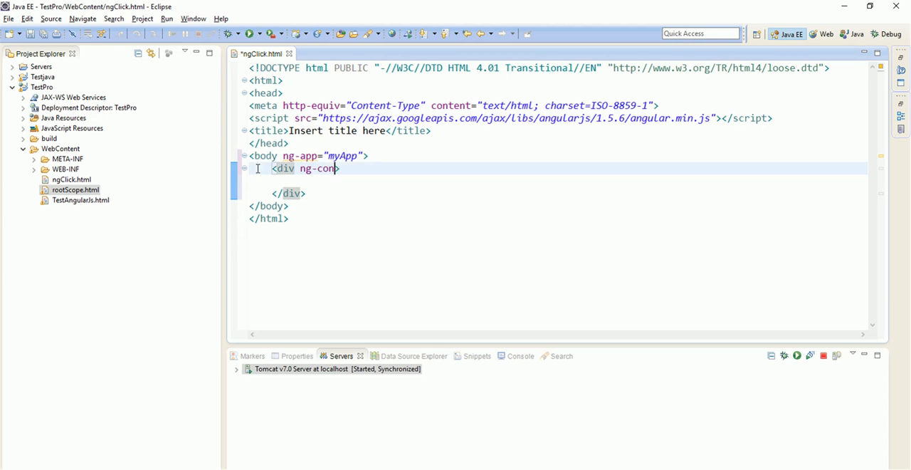
{"action": "type", "text": "troller="}
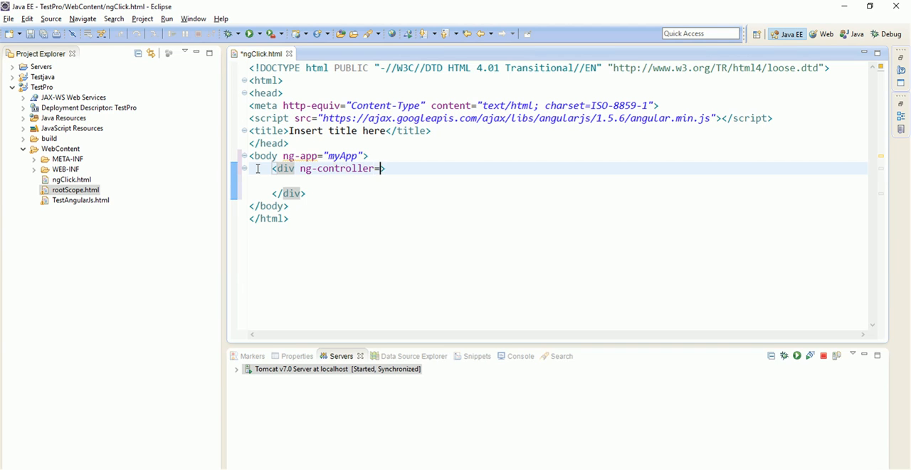
{"action": "type", "text": "\"myCtrl\">"}
{"action": "type", "text": "var"}
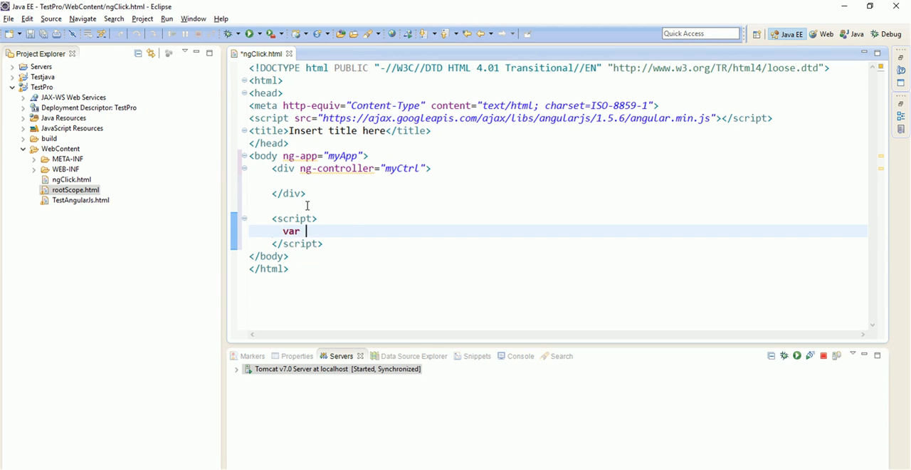
Write var app = angular.module("myApp", []); in the script block.
{"action": "type", "text": "app = an"}
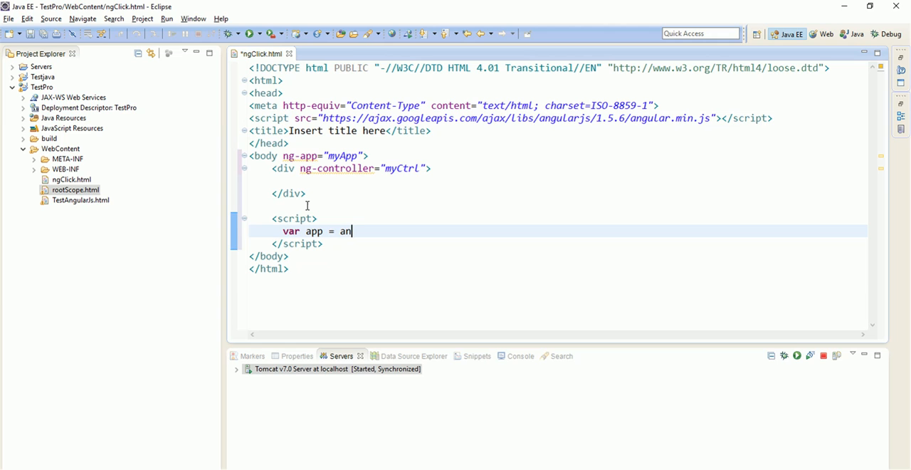
{"action": "type", "text": "gular"}
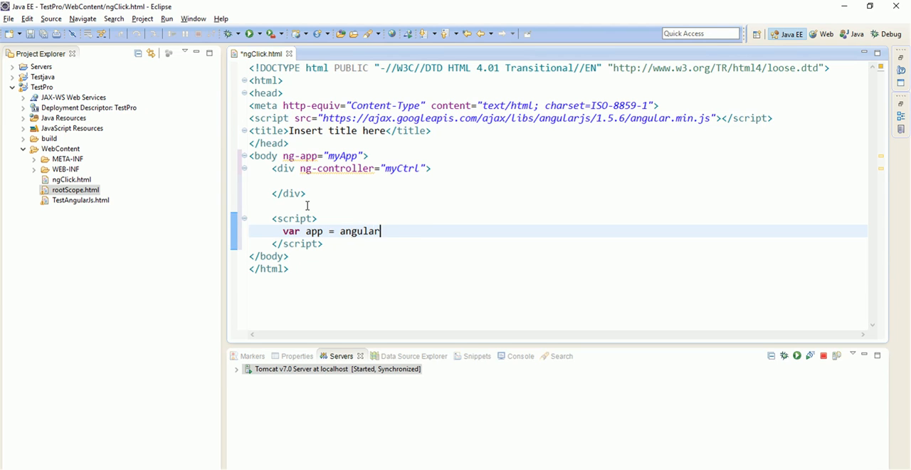
{"action": "type", "text": ".module()"}
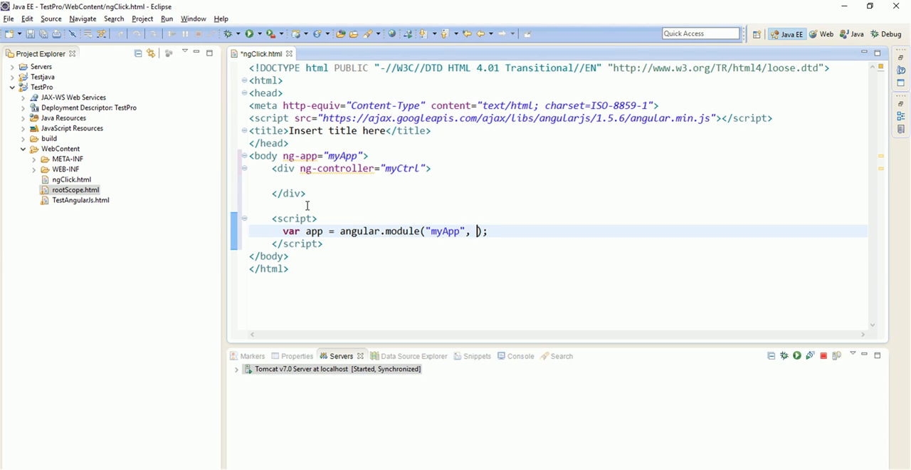
{"action": "type", "text": "[]"}
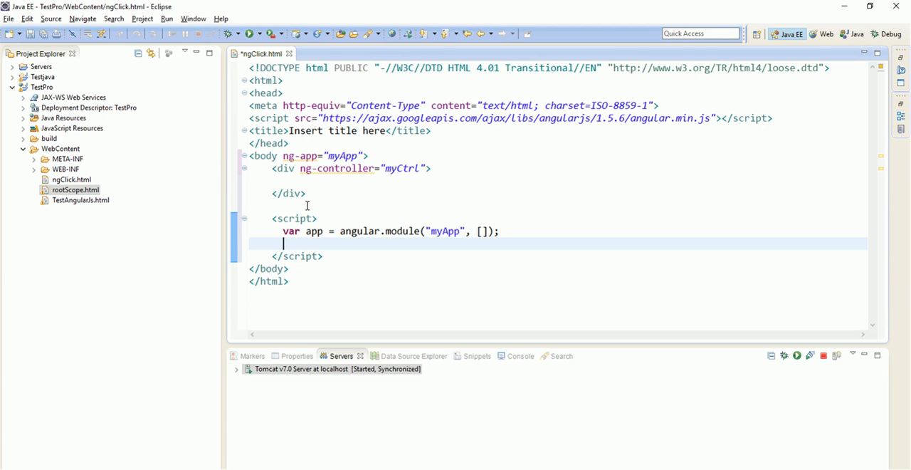
{"action": "mouse_move", "coordinate": [467, 227]}
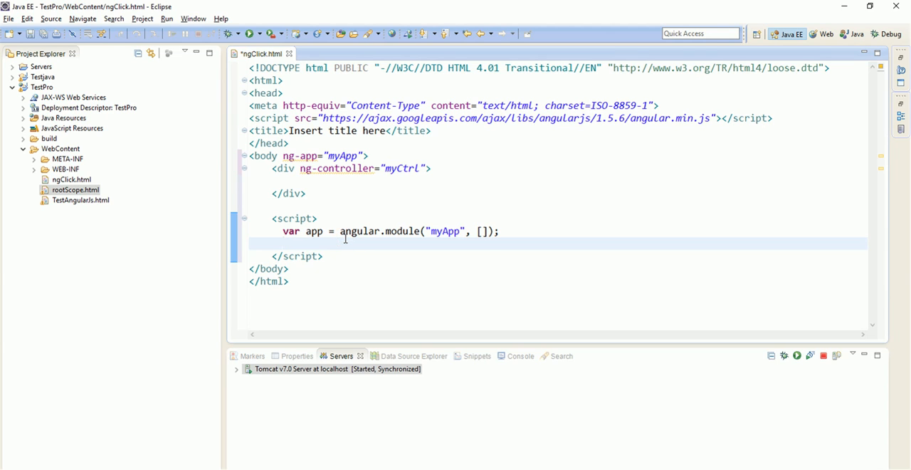
Start the app.controller("myCtrl", ...) registration in the script.
{"action": "type", "text": "app."}
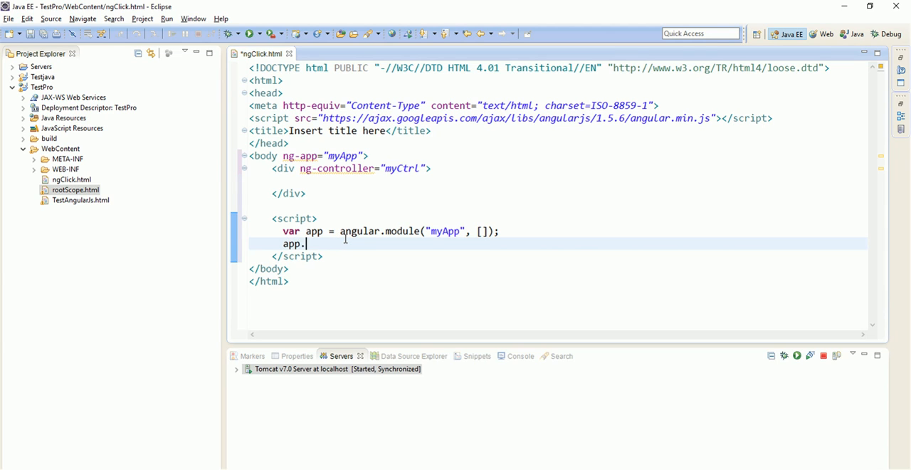
{"action": "type", "text": "controller"}
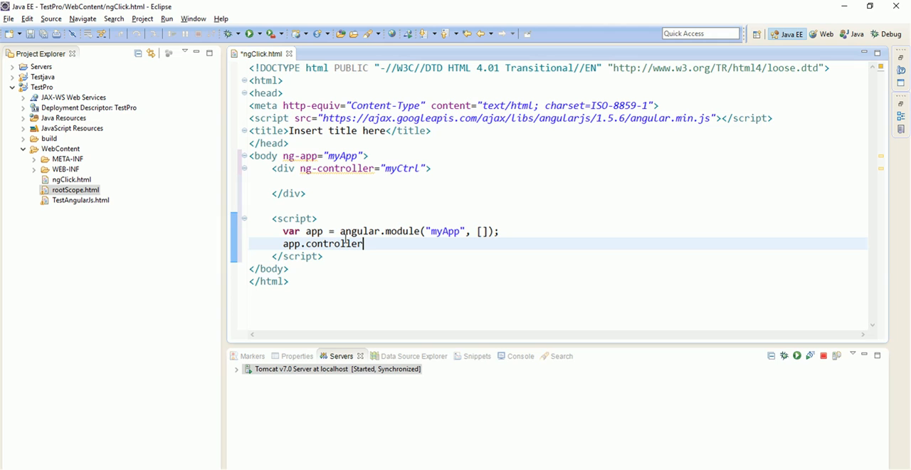
{"action": "type", "text": "(\"\");"}
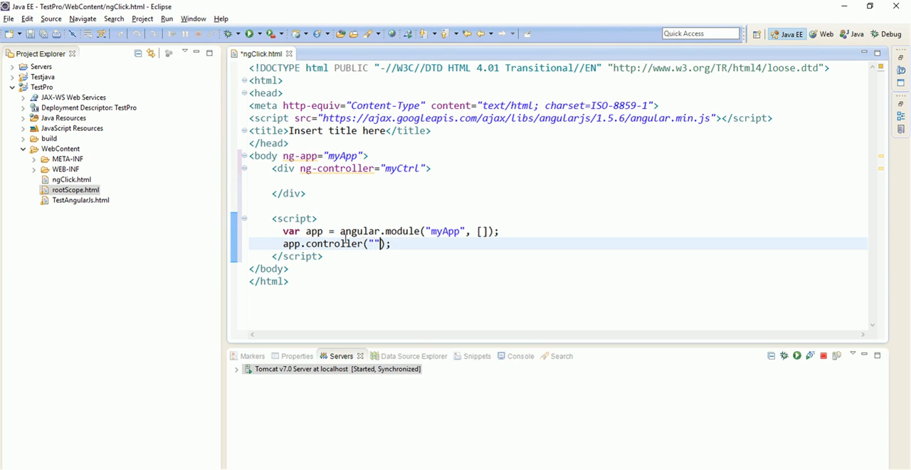
{"action": "type", "text": "myCtrl"}
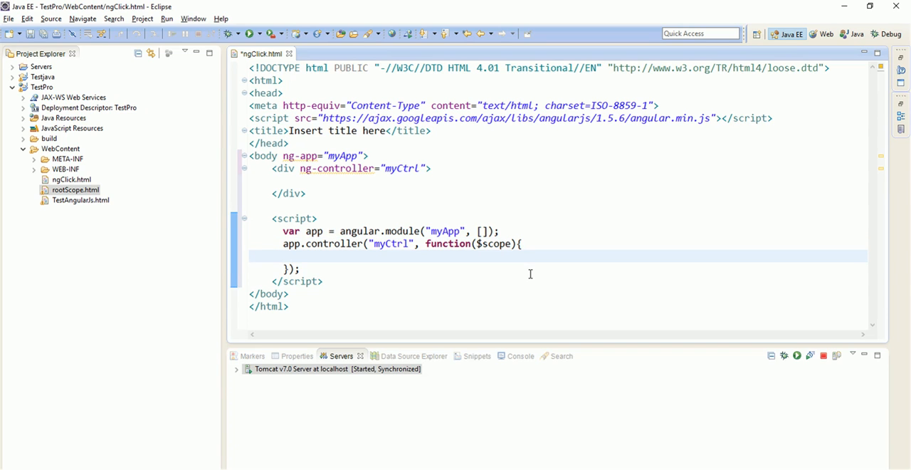
Define an empty $scope.firstFunction = function(){} inside the controller.
{"action": "type", "text": "$"}
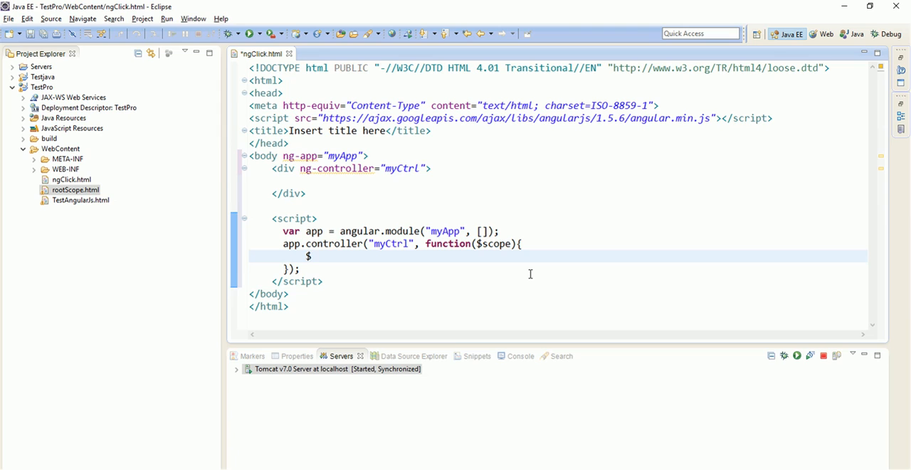
{"action": "type", "text": "scope."}
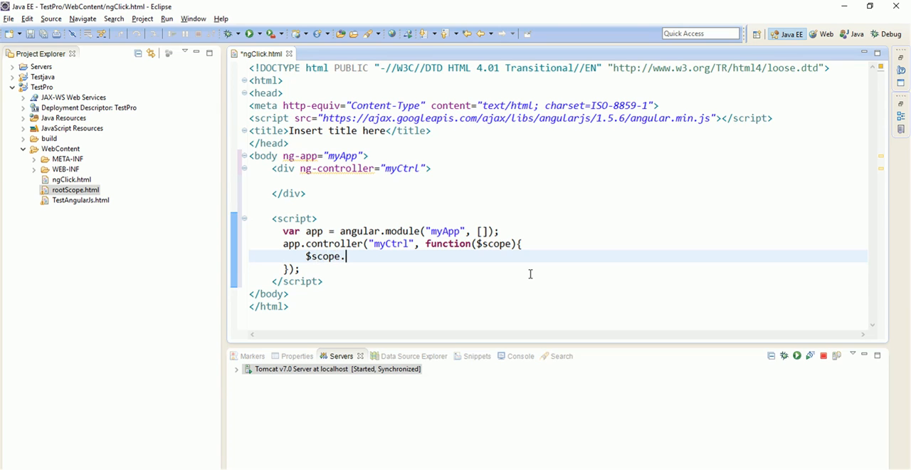
{"action": "type", "text": "firstFu"}
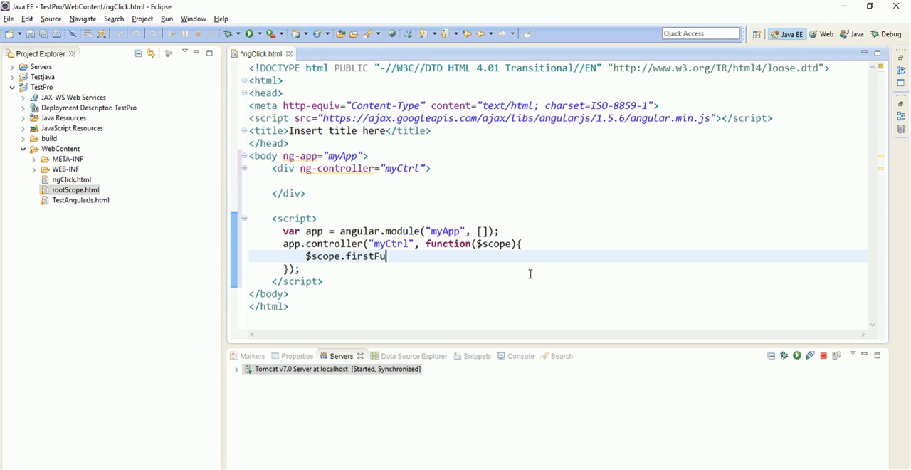
{"action": "type", "text": "nction"}
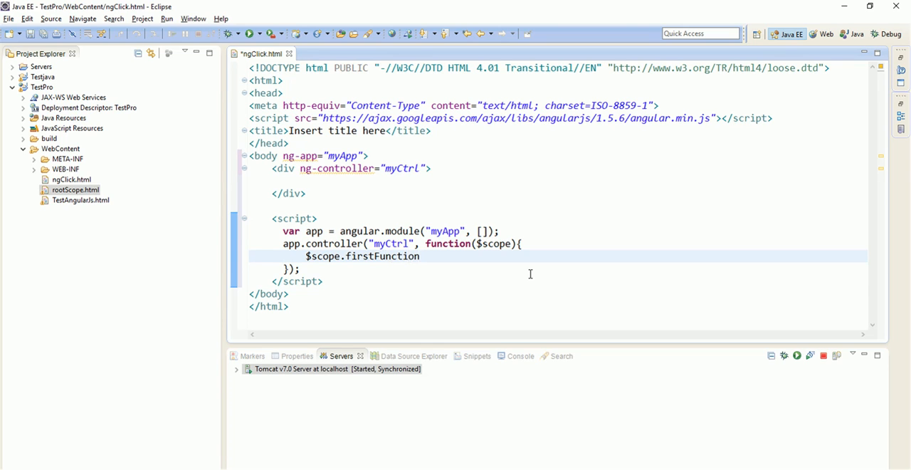
{"action": "type", "text": "= fun"}
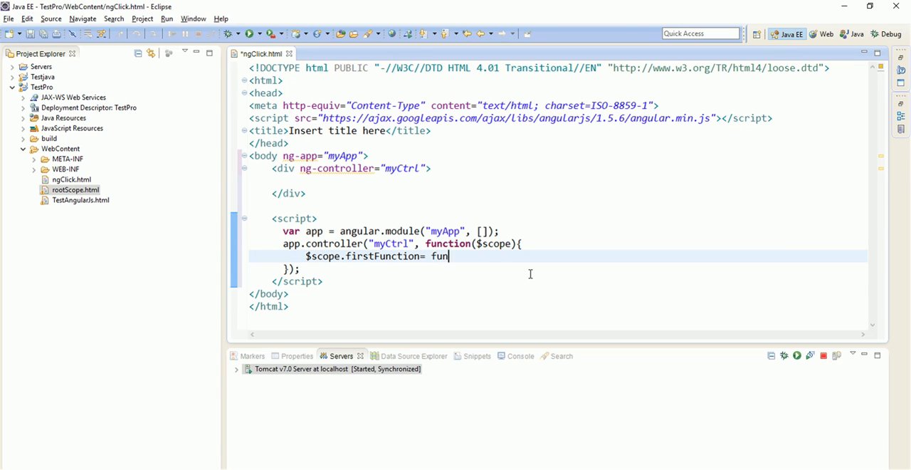
{"action": "type", "text": "ction"}
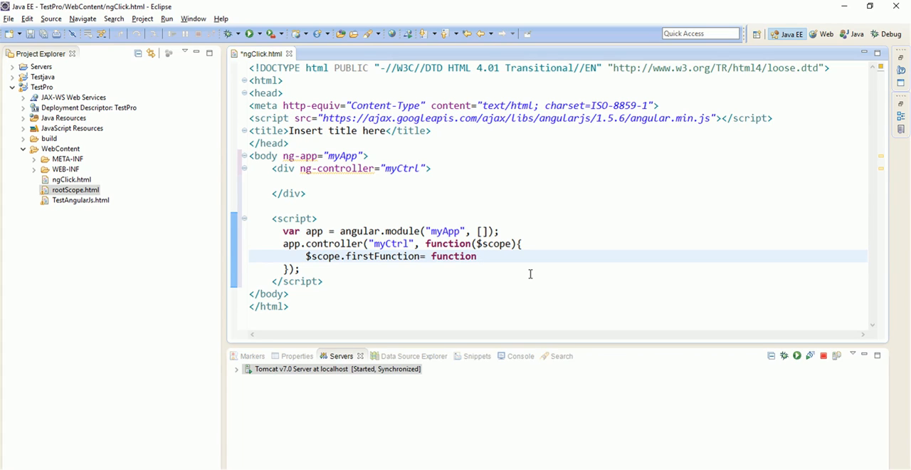
{"action": "type", "text": "(){"}
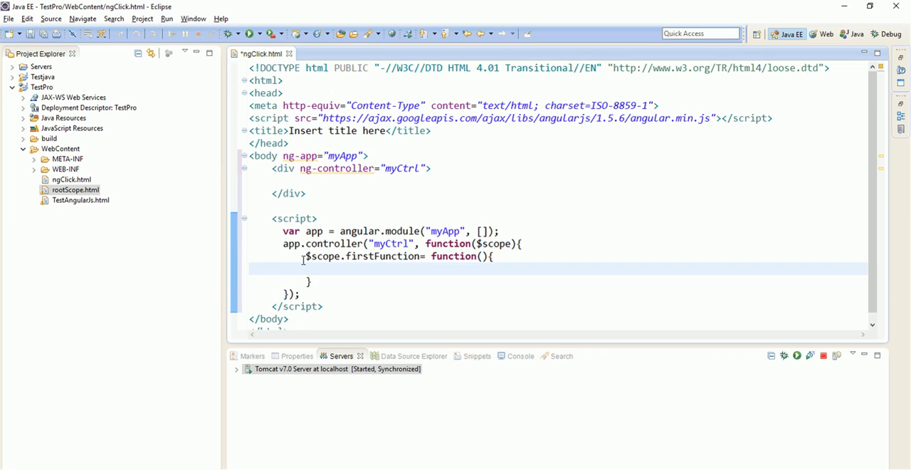
{"action": "left_click", "coordinate": [330, 281]}
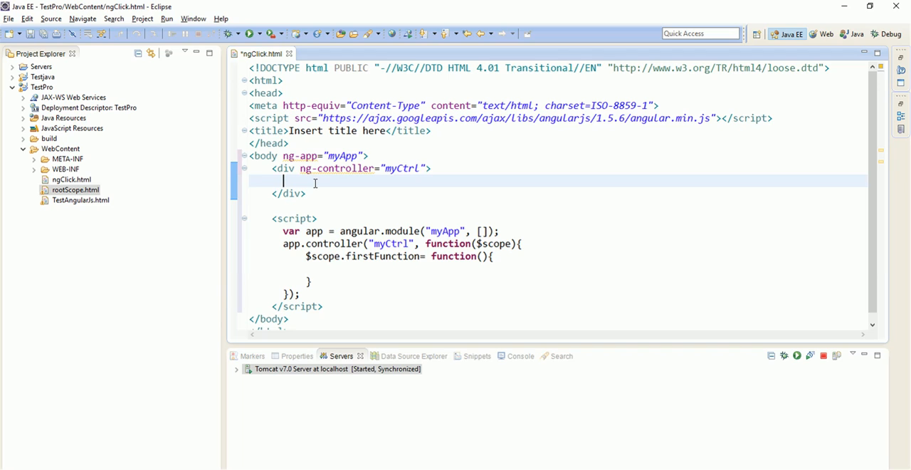
Add an <a> tag whose ng-click calls firstFunction().
{"action": "type", "text": "<a ></a>"}
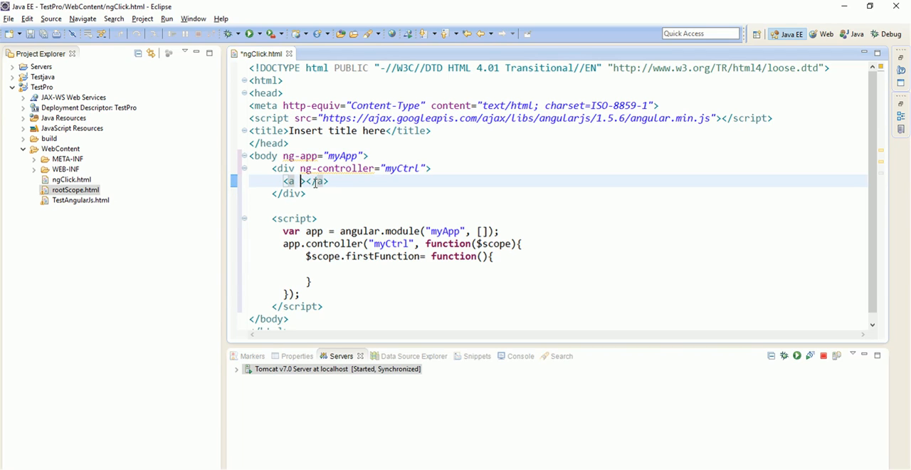
{"action": "type", "text": "ng-click=\""}
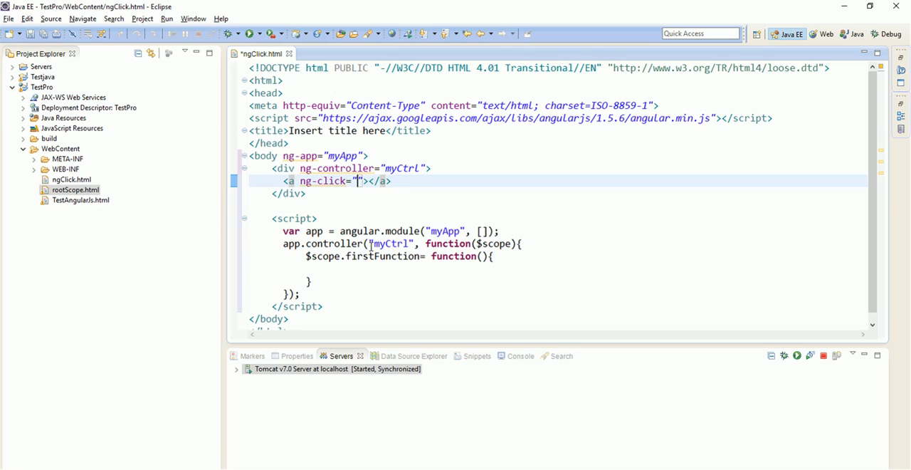
{"action": "double_click", "coordinate": [382, 256]}
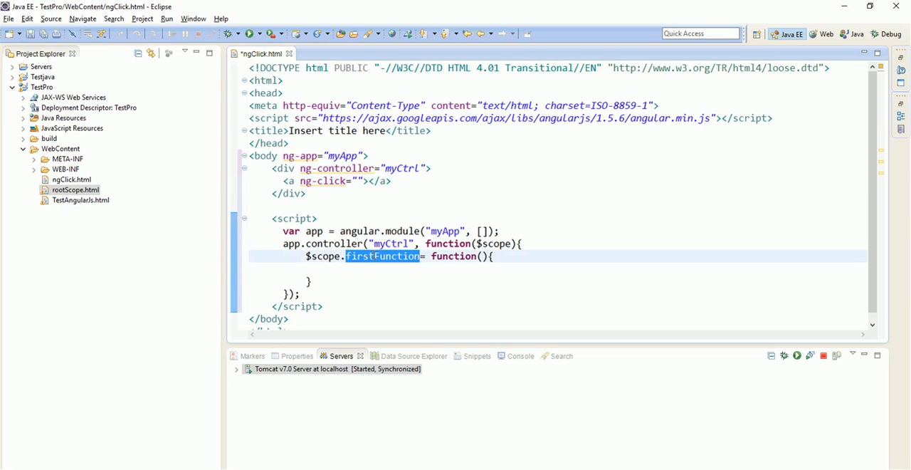
{"action": "type", "text": "firstFunction"}
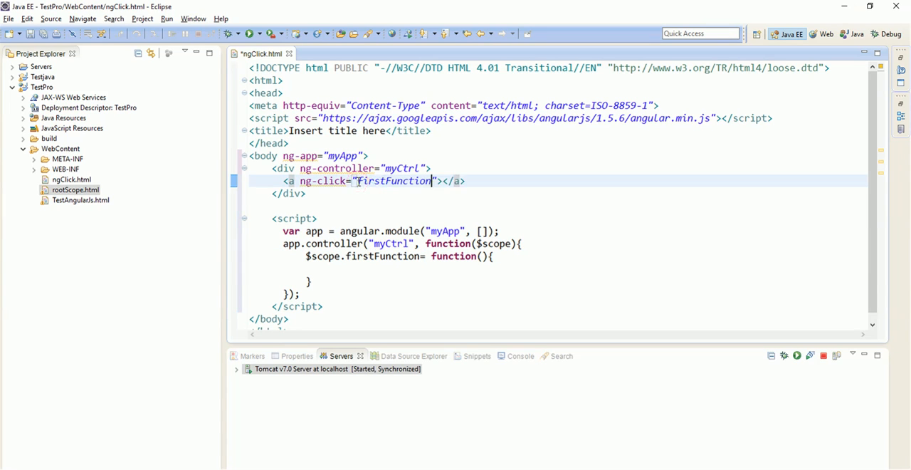
{"action": "type", "text": "()"}
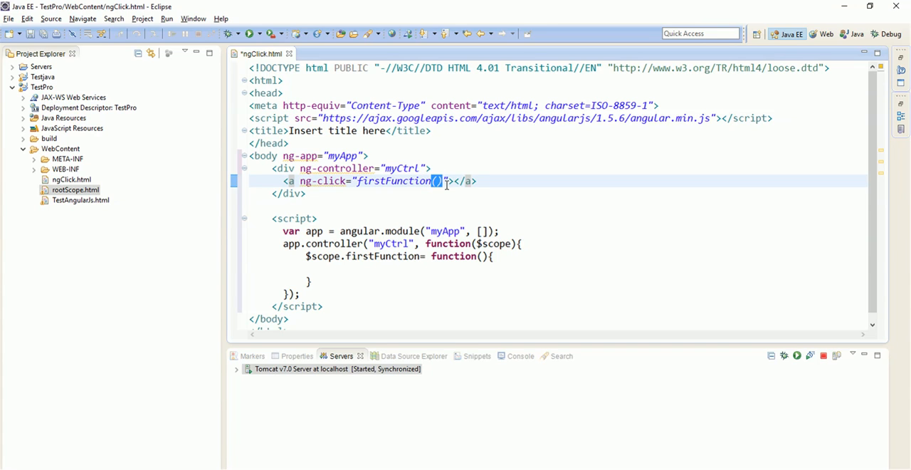
{"action": "type", "text": "firstfunction"}
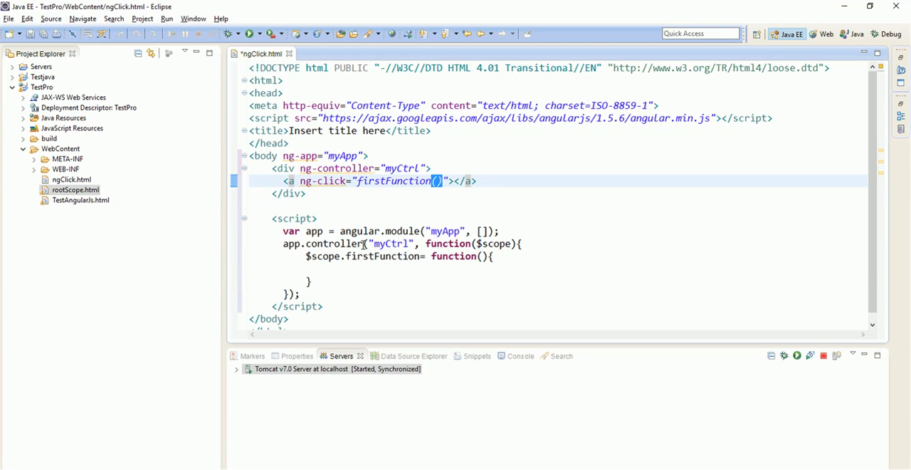
{"action": "mouse_move", "coordinate": [381, 256]}
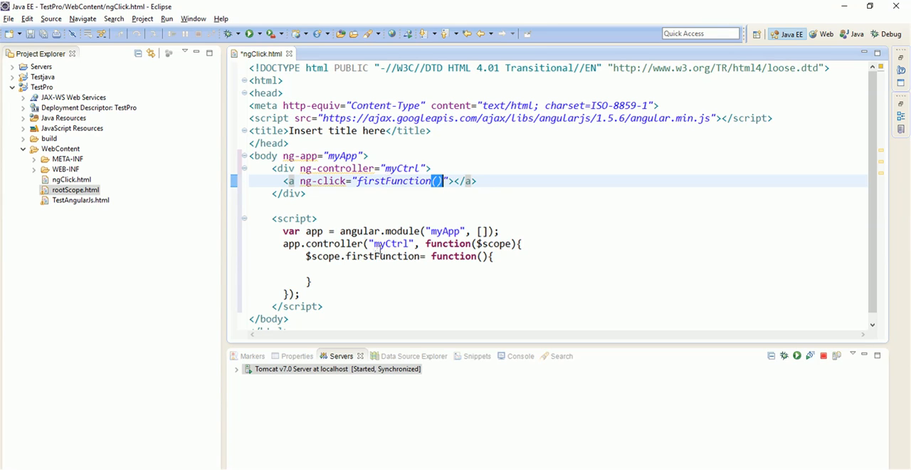
{"action": "mouse_move", "coordinate": [384, 256]}
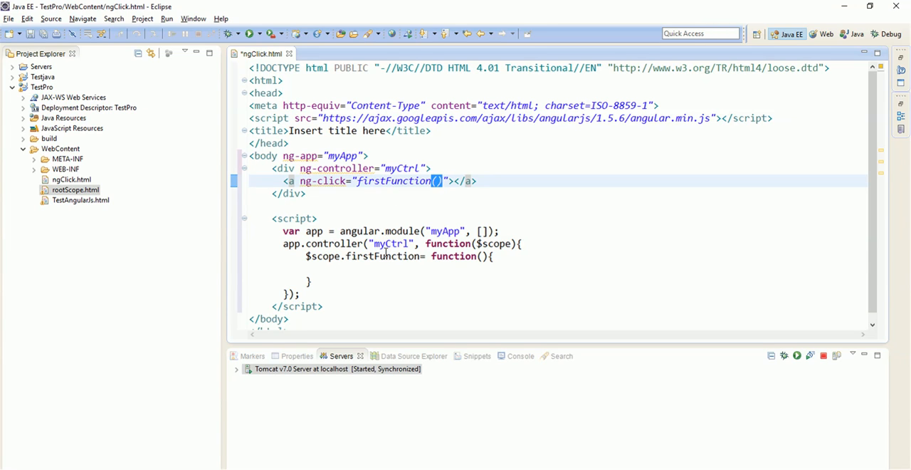
{"action": "mouse_move", "coordinate": [393, 208]}
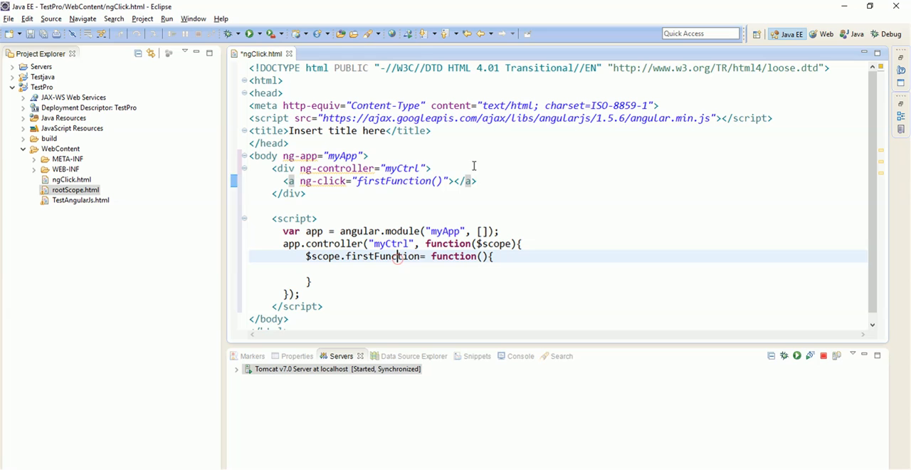
Set the anchor's link text to funcCaller.
{"action": "left_click", "coordinate": [453, 181]}
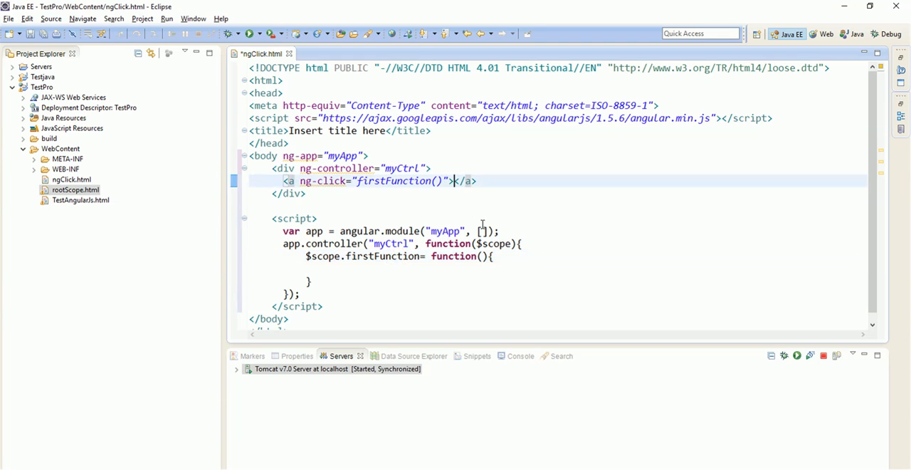
{"action": "type", "text": "f"}
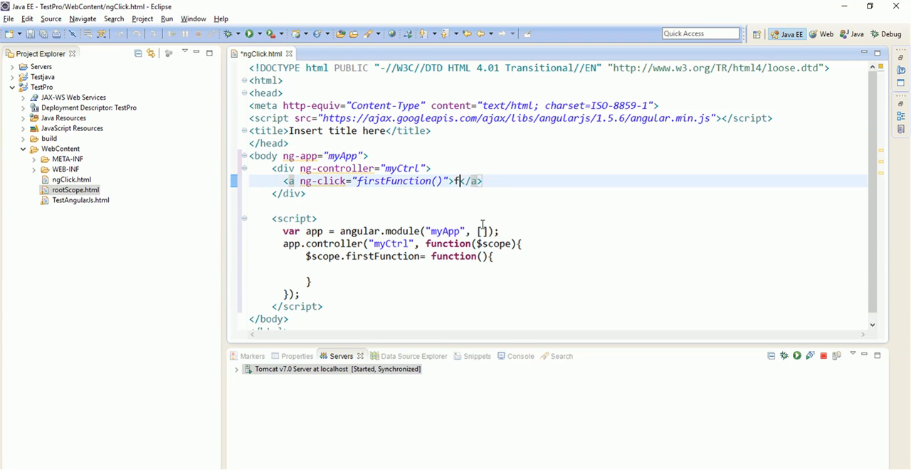
{"action": "type", "text": "unc"}
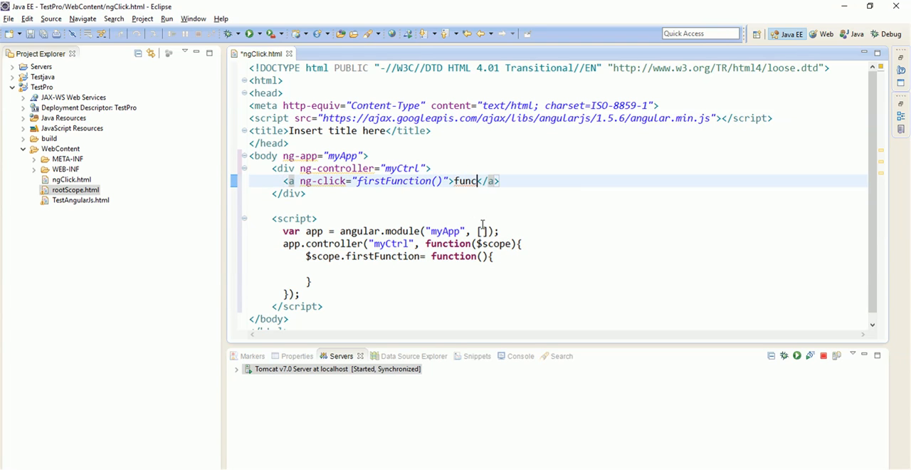
{"action": "type", "text": "Caller"}
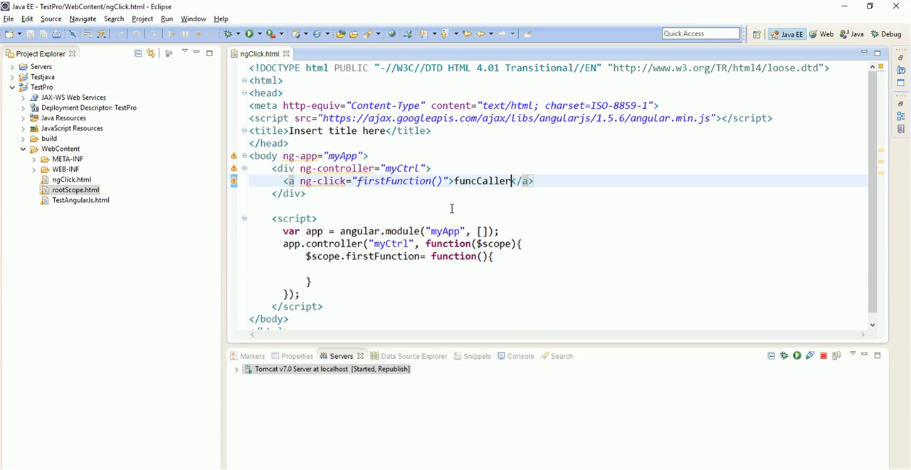
{"action": "left_click", "coordinate": [166, 18]}
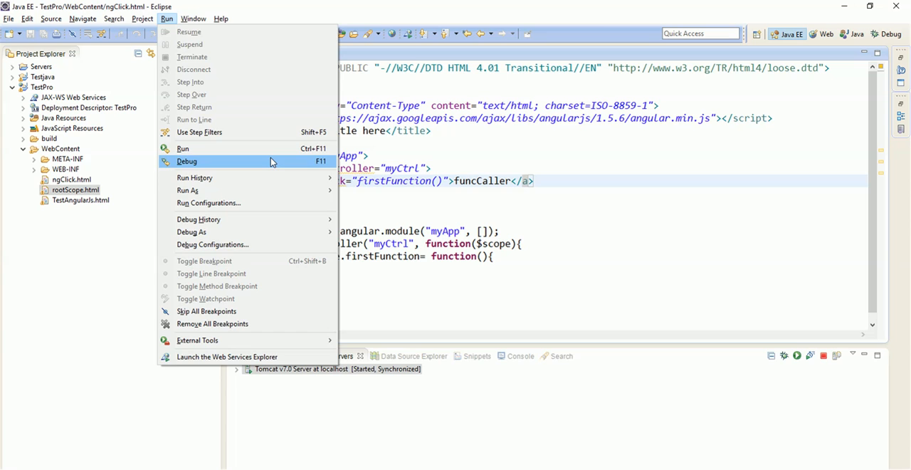
Run ngClick.html on the existing Tomcat v7.0 server.
{"action": "left_click", "coordinate": [183, 148]}
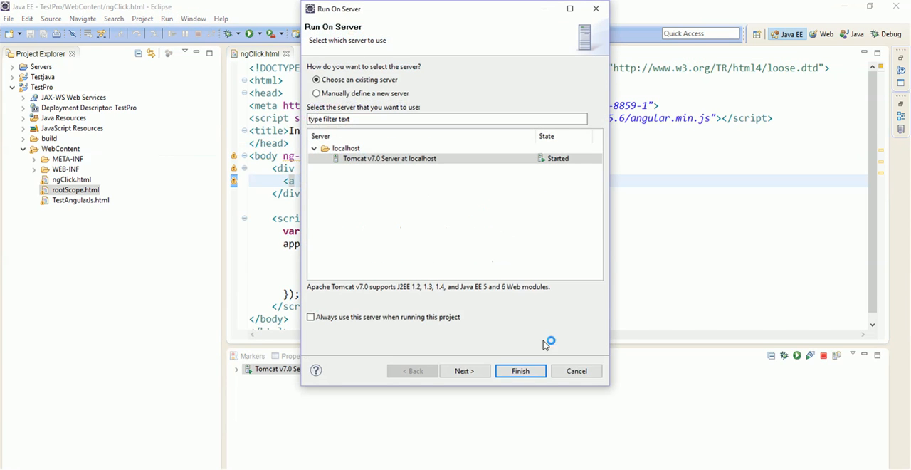
{"action": "left_click", "coordinate": [520, 370]}
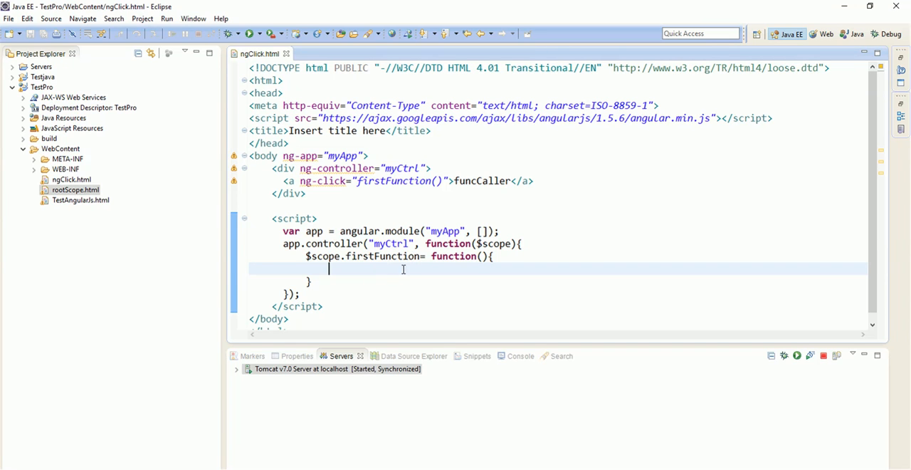
{"action": "mouse_move", "coordinate": [377, 272]}
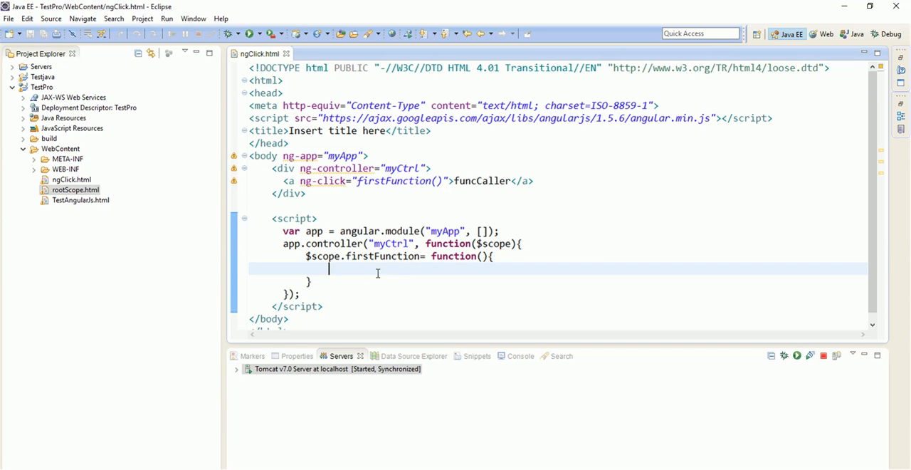
{"action": "mouse_move", "coordinate": [378, 276]}
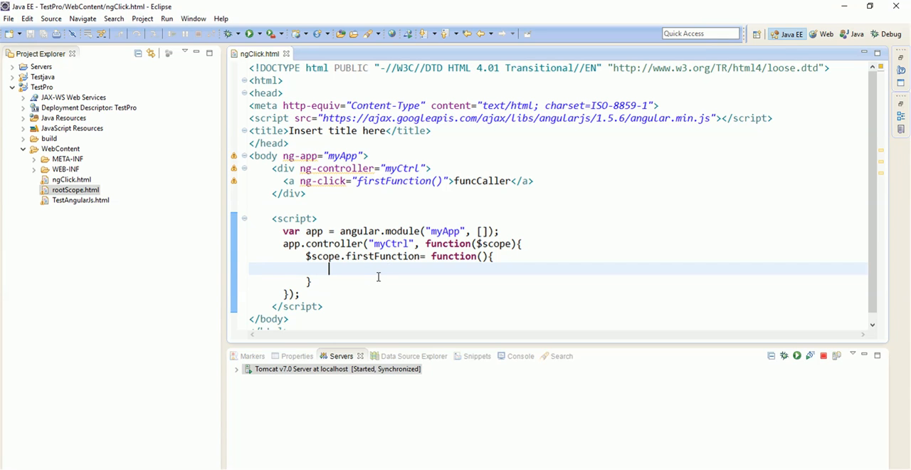
Make firstFunction log "I am being called by anchor tag" with console.log.
{"action": "type", "text": "console"}
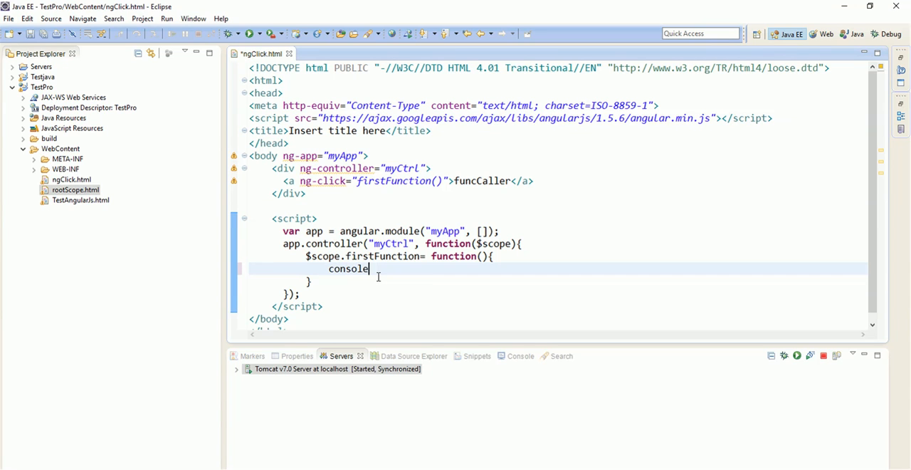
{"action": "type", "text": ".log();"}
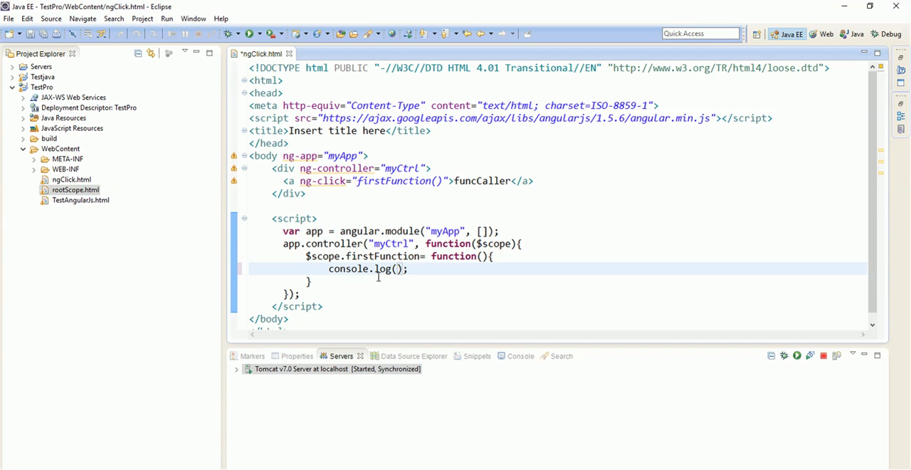
{"action": "left_click", "coordinate": [397, 268]}
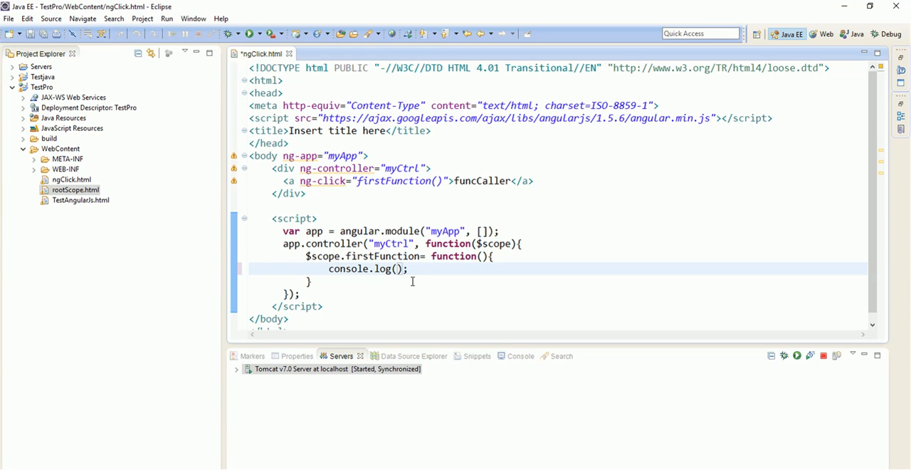
{"action": "type", "text": "\"\""}
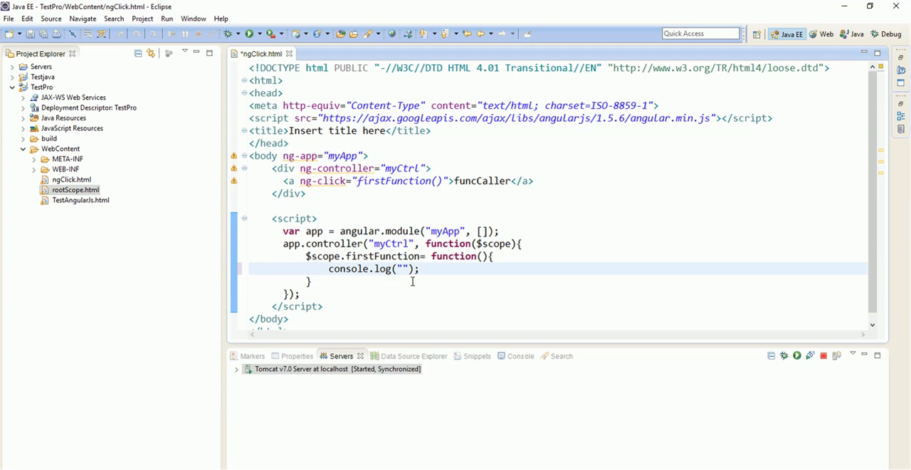
{"action": "type", "text": "I am be"}
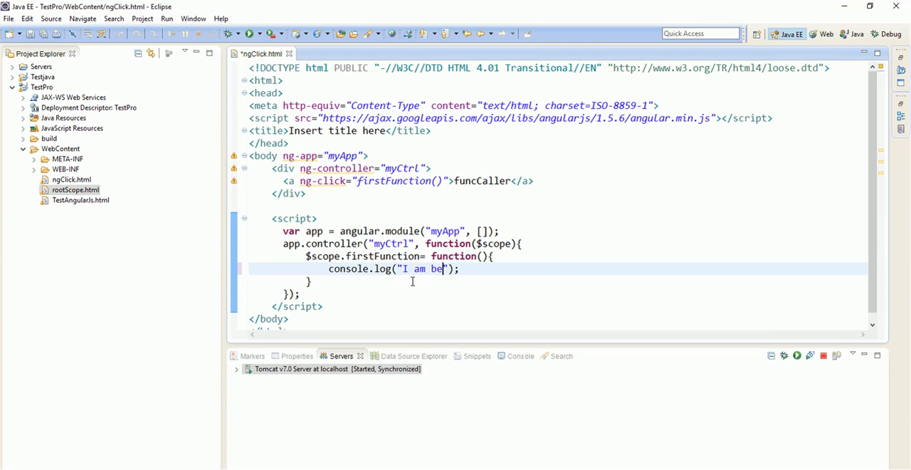
{"action": "type", "text": "ing calle"}
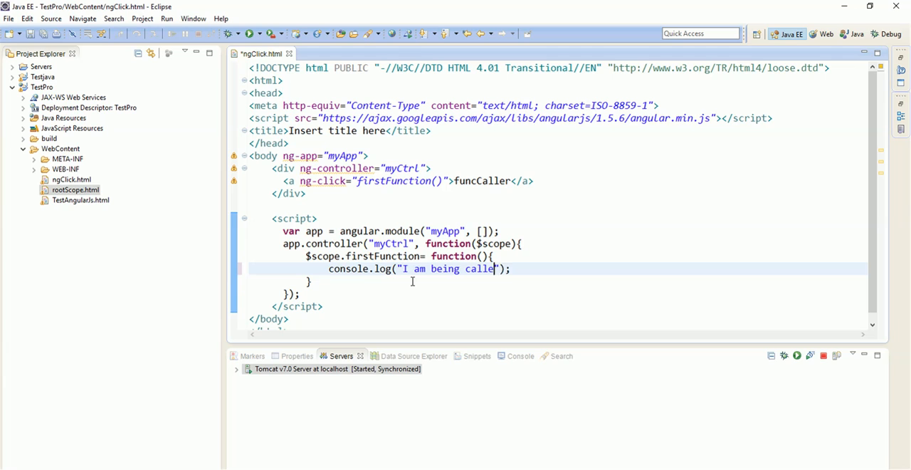
{"action": "type", "text": "by achor tag"}
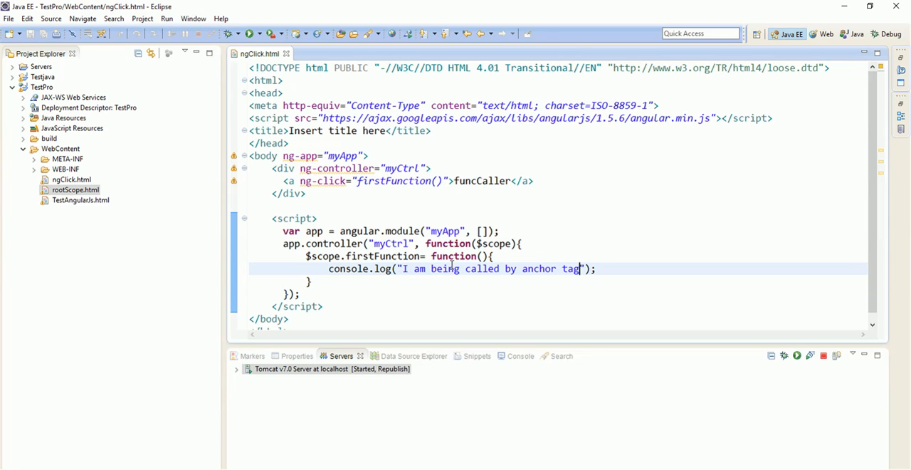
Rerun the updated ngClick.html on Tomcat so it opens in Chrome.
{"action": "left_click", "coordinate": [167, 18]}
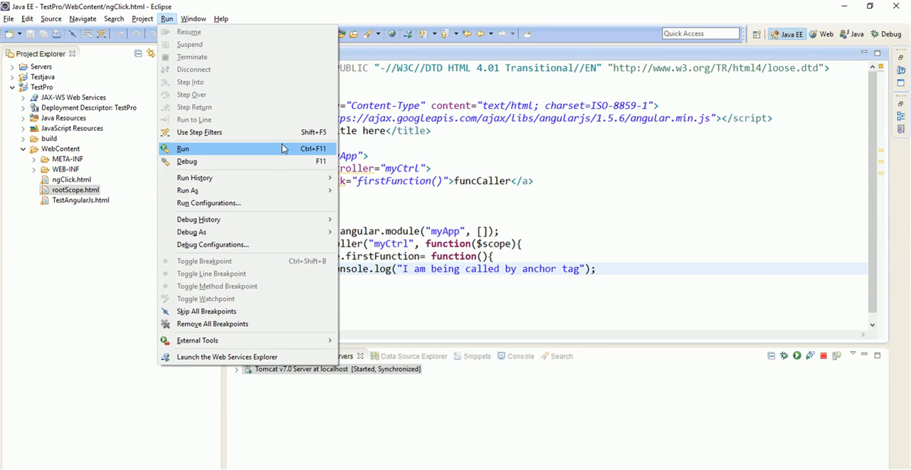
{"action": "left_click", "coordinate": [183, 148]}
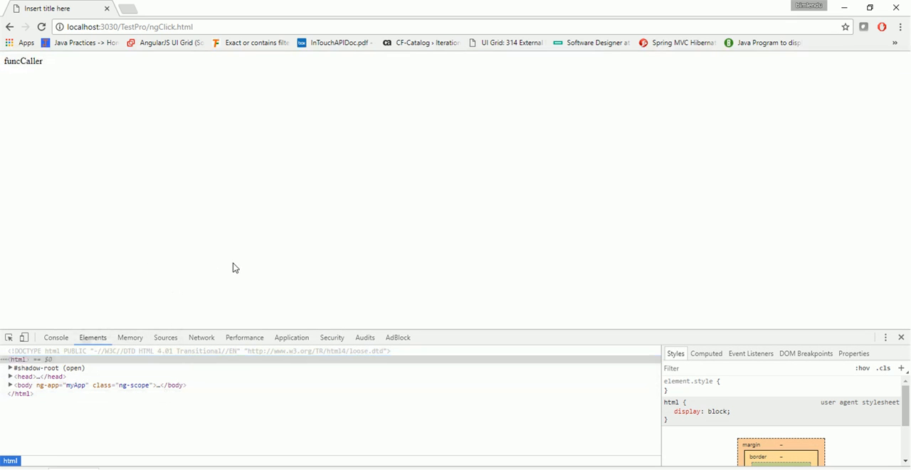
Right-click the funcCaller page in Chrome before returning to Eclipse.
{"action": "right_click", "coordinate": [235, 268]}
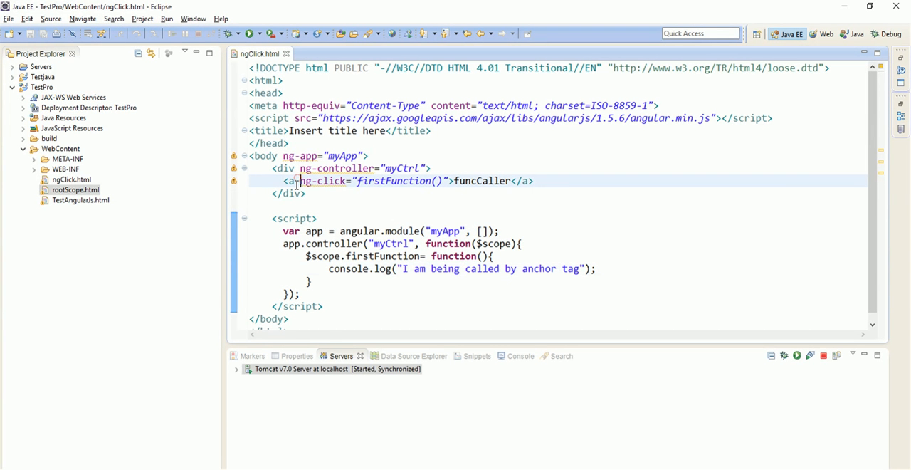
{"action": "mouse_move", "coordinate": [294, 180]}
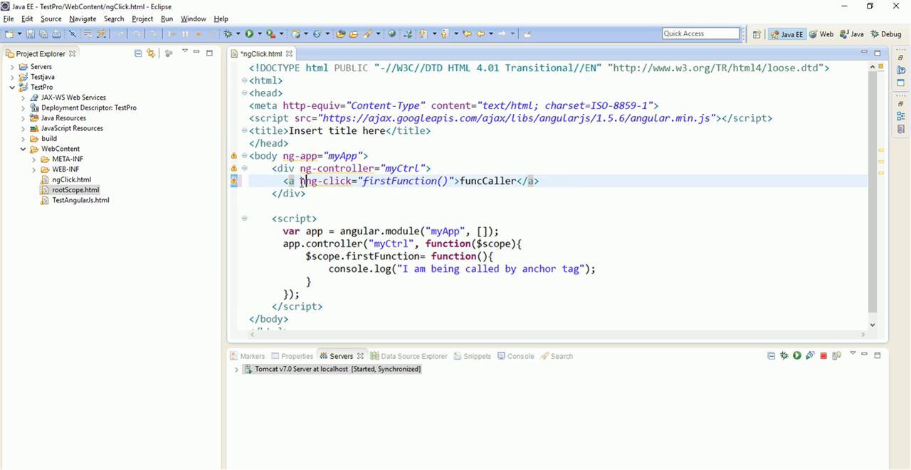
Give the funcCaller anchor an empty href="" attribute and save ngClick.html.
{"action": "type", "text": "href="}
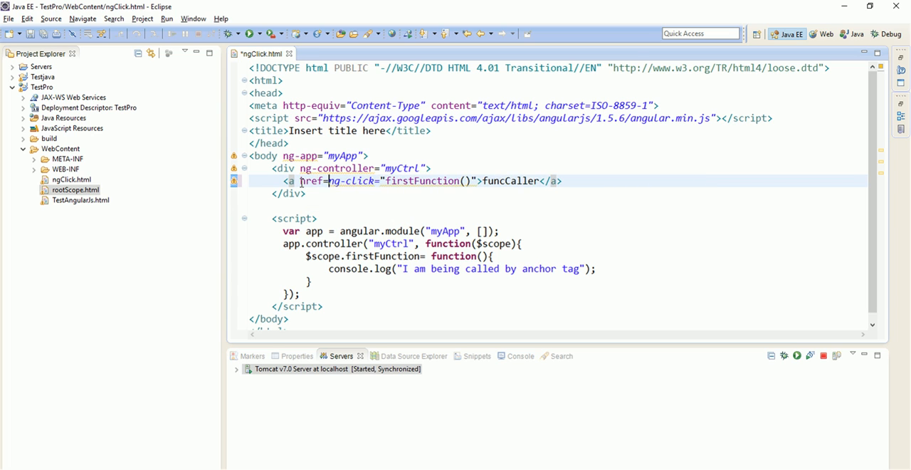
{"action": "type", "text": "\"\""}
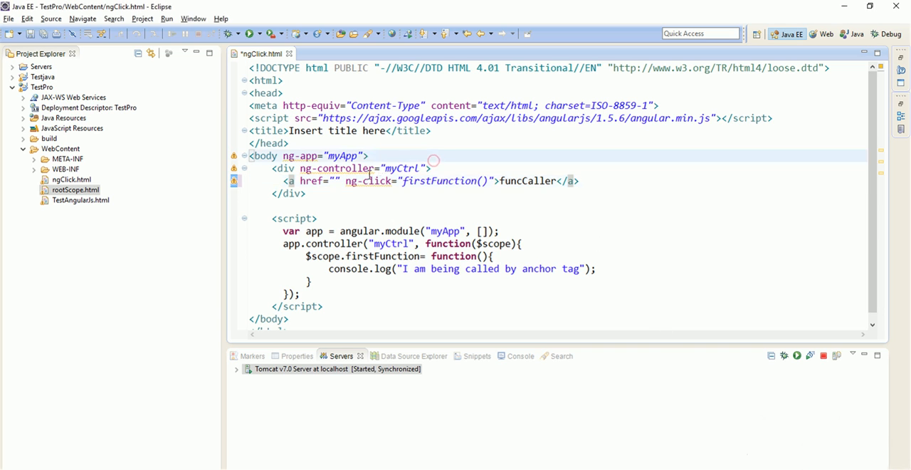
{"action": "double_click", "coordinate": [312, 180]}
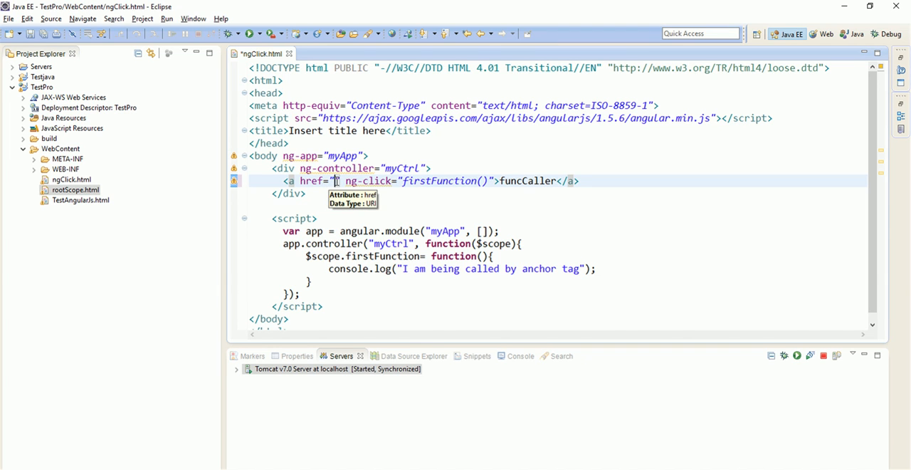
{"action": "mouse_move", "coordinate": [344, 181]}
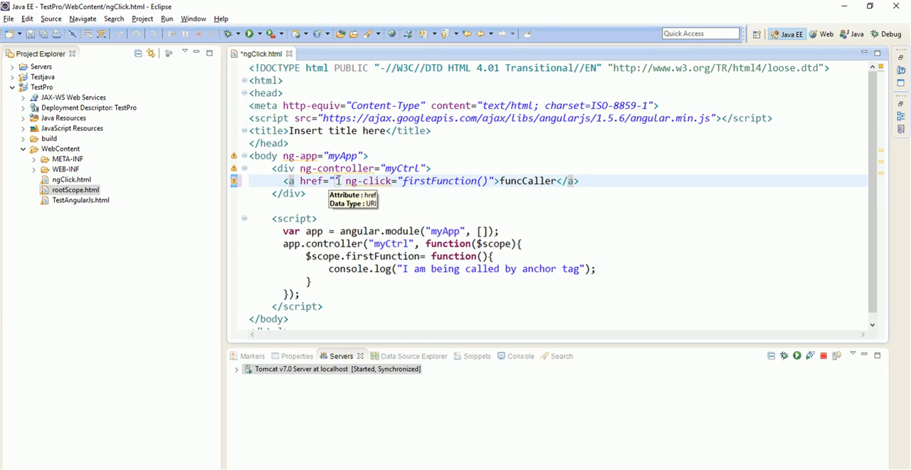
{"action": "key", "text": "ctrl+s"}
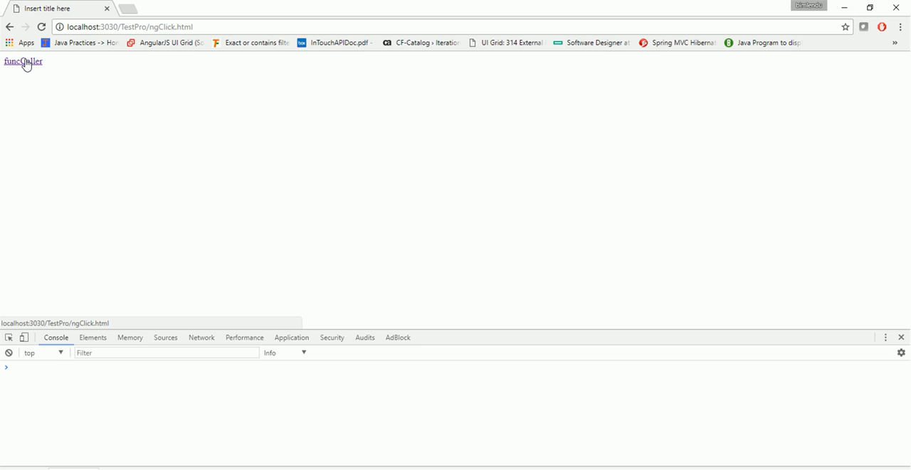
Trigger firstFunction via the funcCaller link and select the logged 'I am being called by anchor tag' message.
{"action": "left_click", "coordinate": [22, 61]}
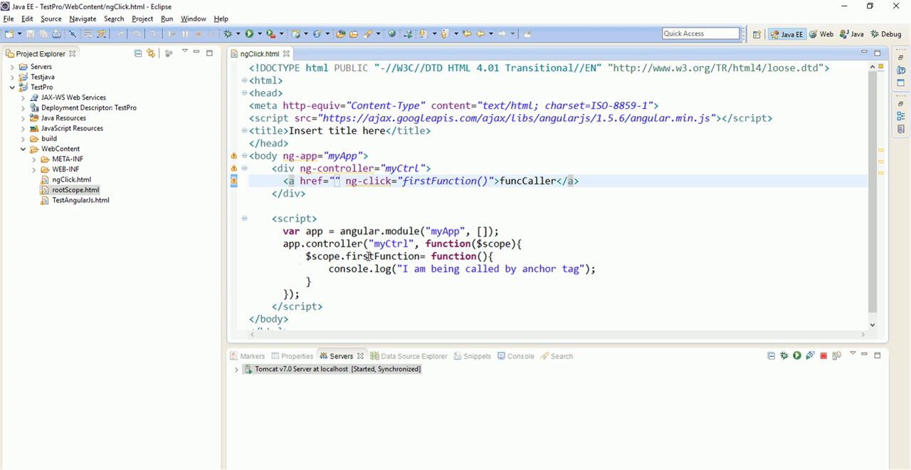
{"action": "double_click", "coordinate": [443, 181]}
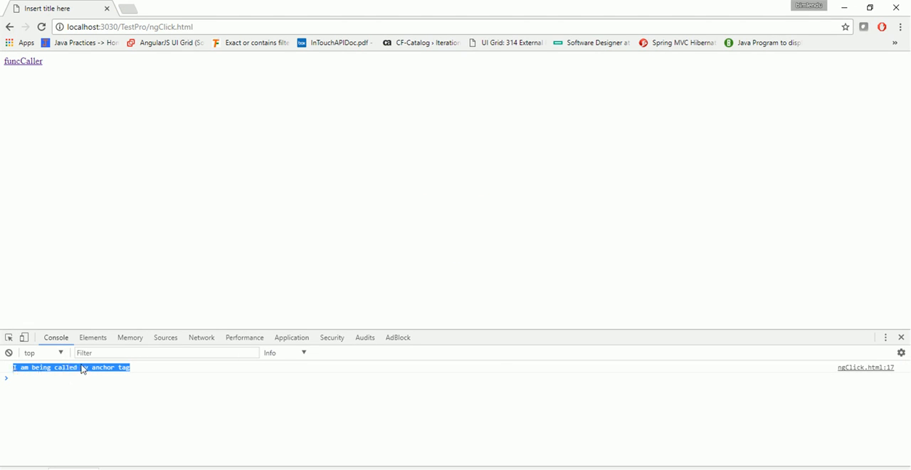
{"action": "mouse_move", "coordinate": [784, 375]}
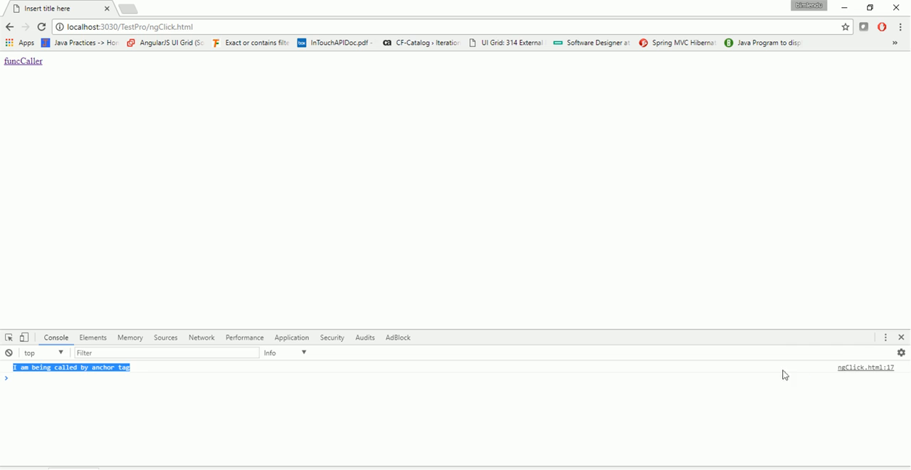
{"action": "mouse_move", "coordinate": [864, 371]}
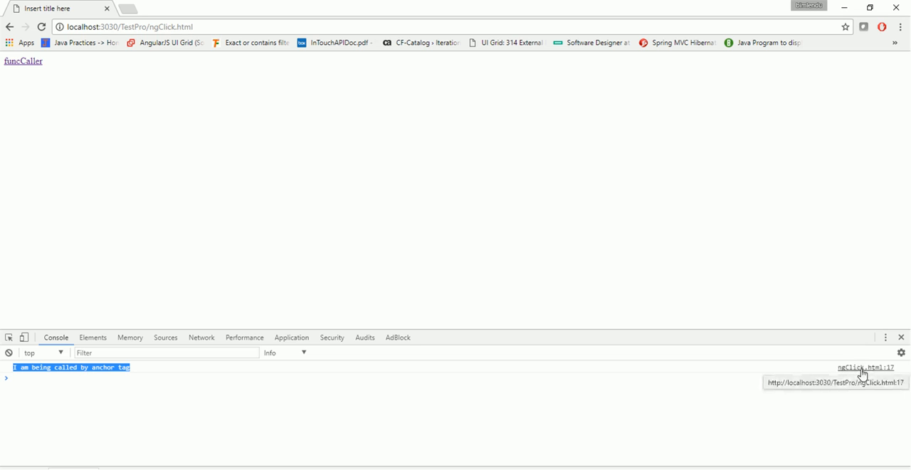
{"action": "mouse_move", "coordinate": [667, 222]}
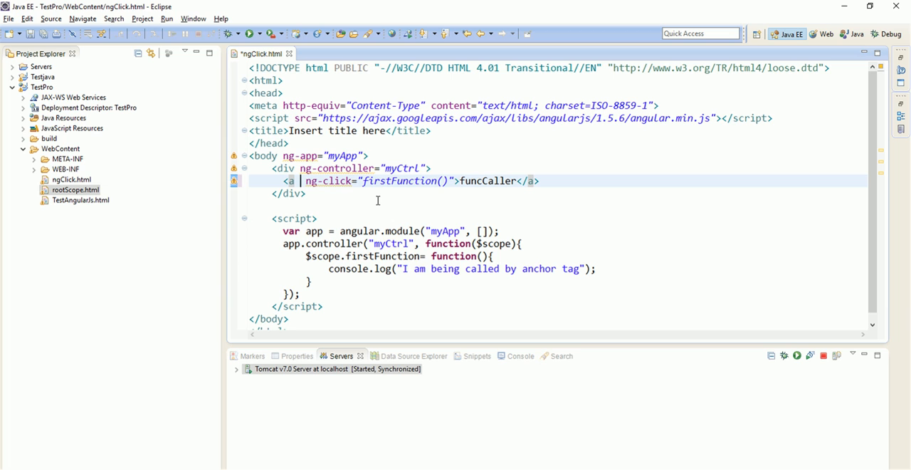
Replace the anchor's href with class="anchorBehav" and add an empty style block in the head.
{"action": "type", "text": "c"}
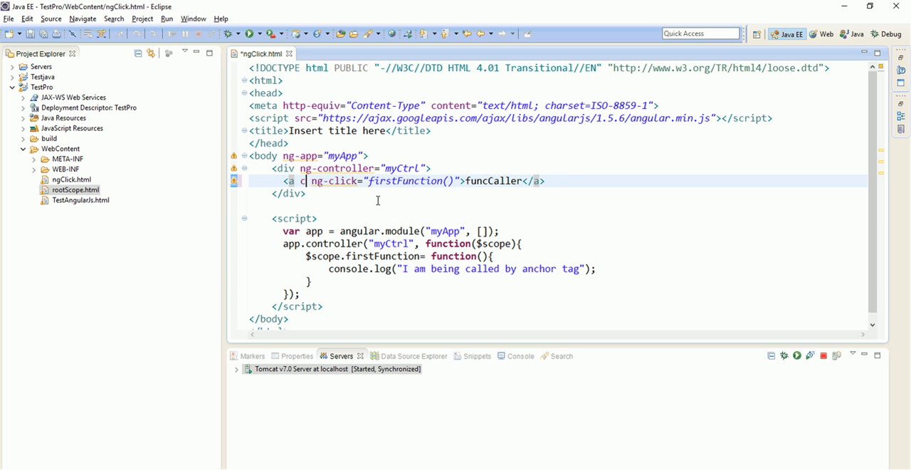
{"action": "type", "text": "lass=\"\""}
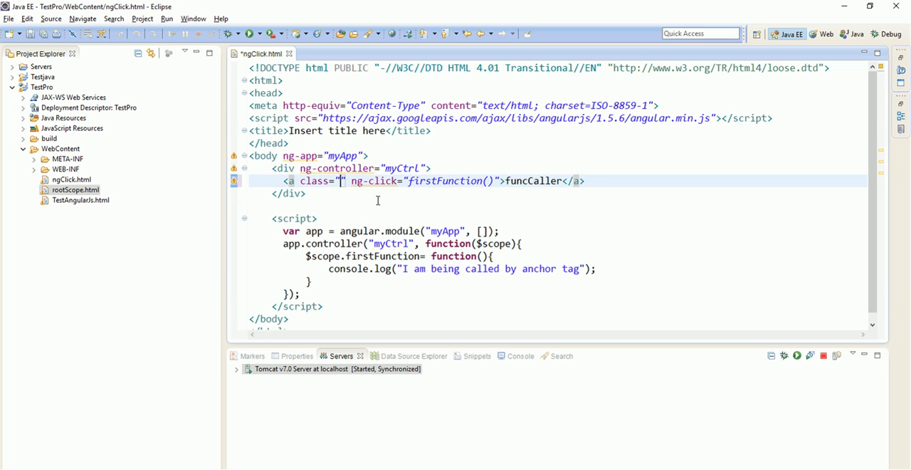
{"action": "type", "text": "anchorBeha"}
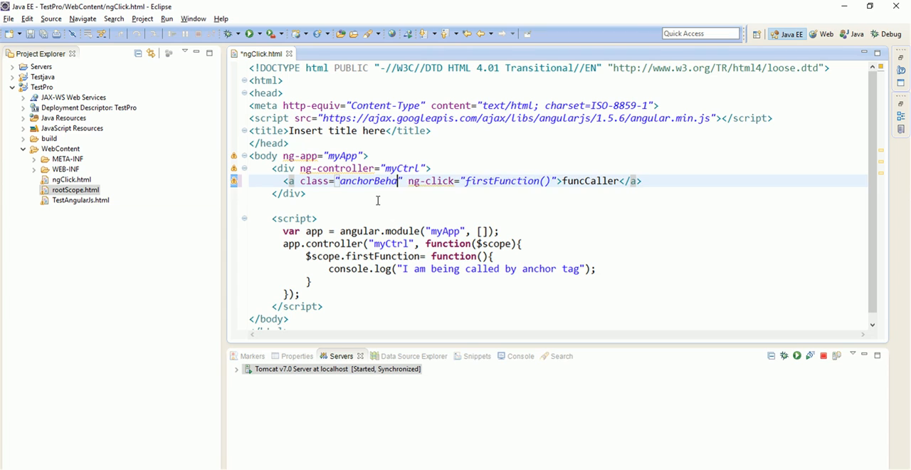
{"action": "double_click", "coordinate": [368, 181]}
{"action": "type", "text": "<style>"}
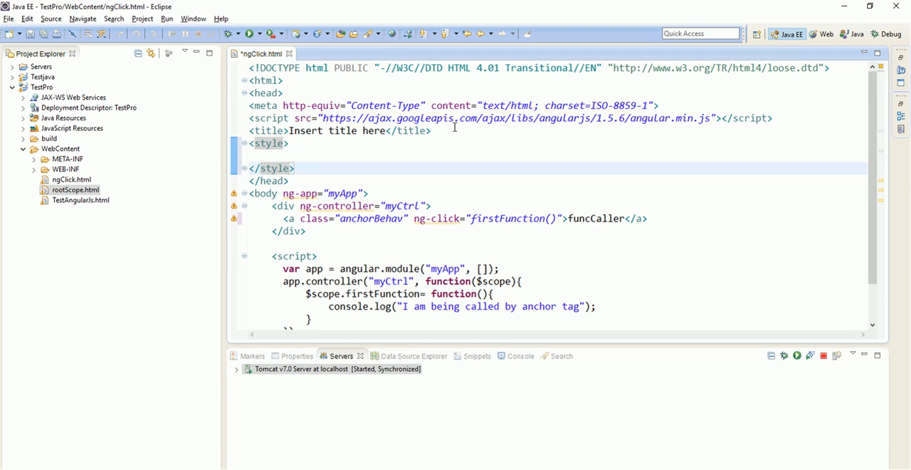
Start the .anchorBehav rule in the style block with color: blue.
{"action": "left_click", "coordinate": [282, 93]}
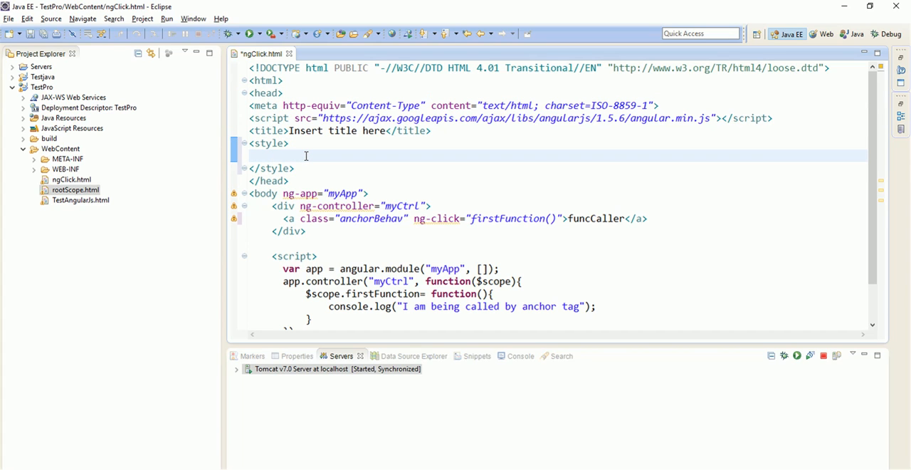
{"action": "type", "text": ".anchorBehav"}
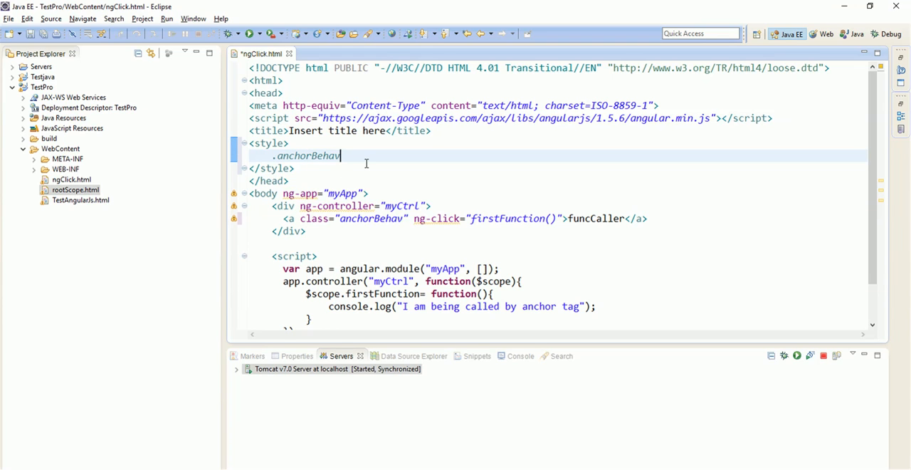
{"action": "type", "text": "{"}
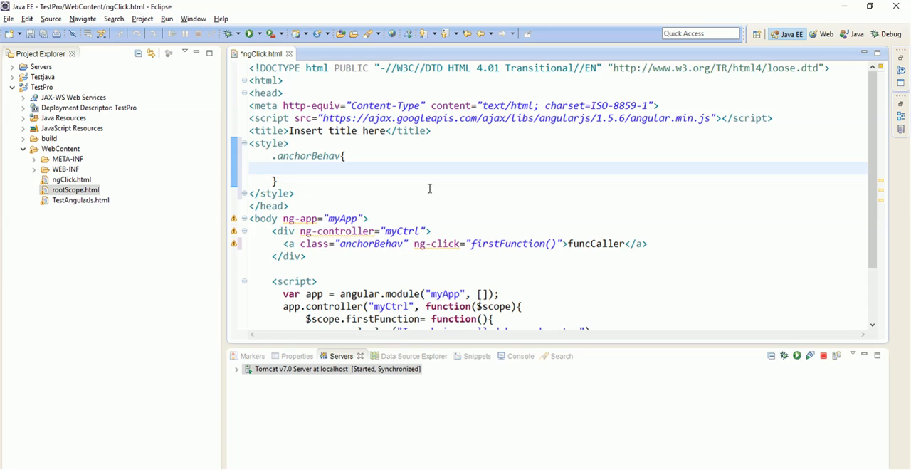
{"action": "type", "text": "color:b"}
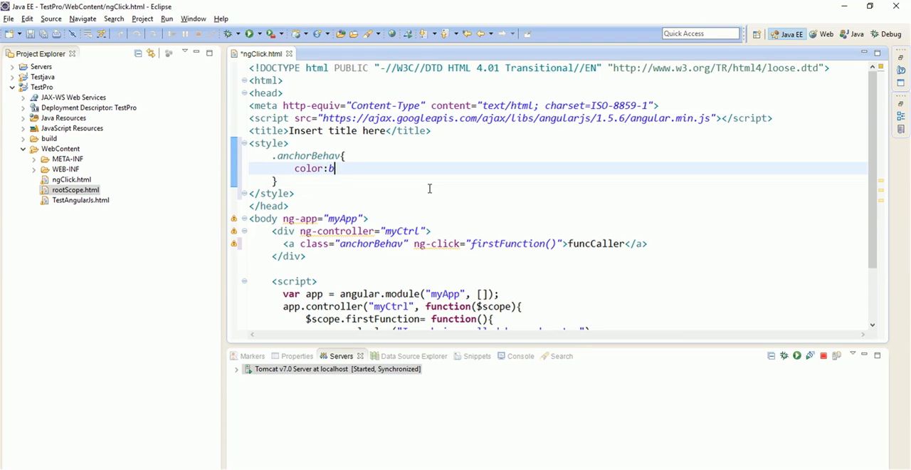
{"action": "type", "text": "lue"}
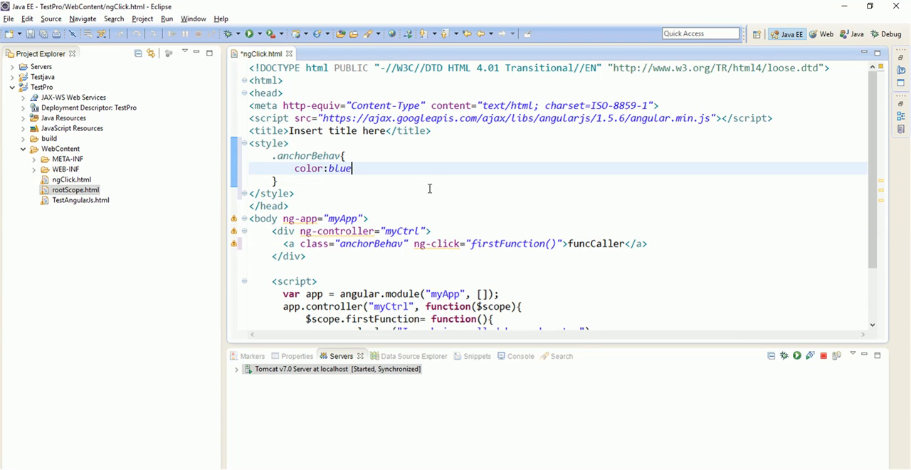
{"action": "type", "text": ";"}
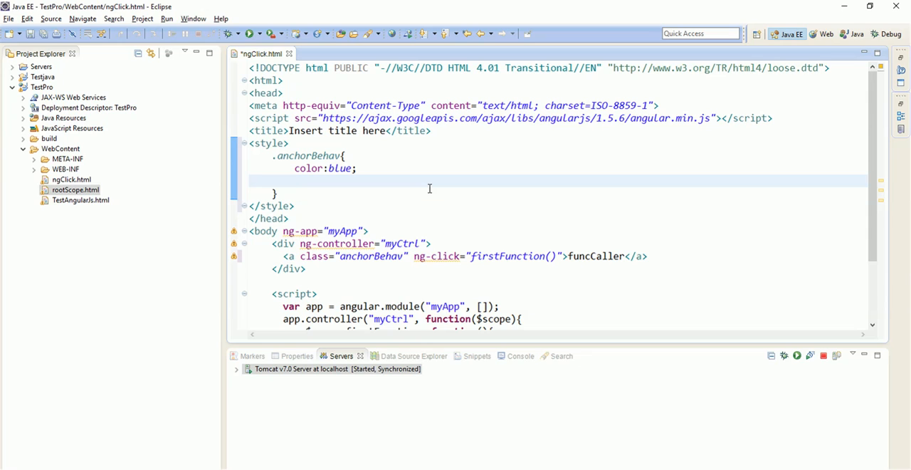
{"action": "mouse_move", "coordinate": [417, 263]}
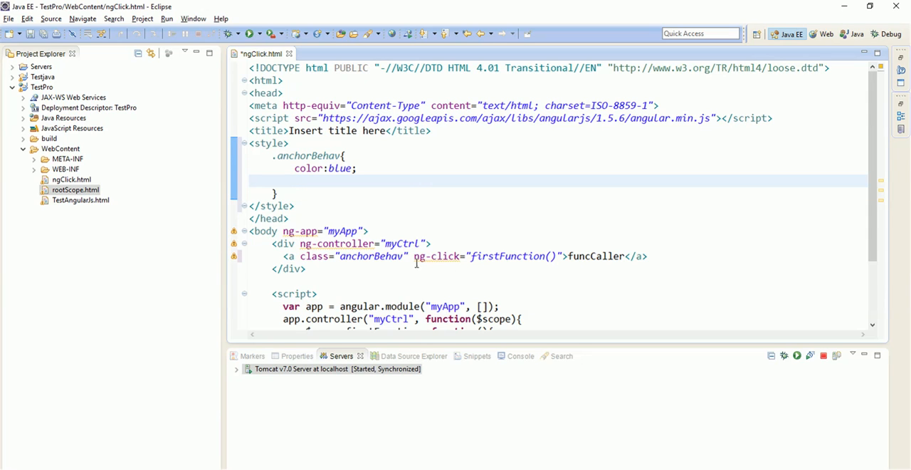
Add cursor: pointer to the .anchorBehav rule.
{"action": "type", "text": "cu"}
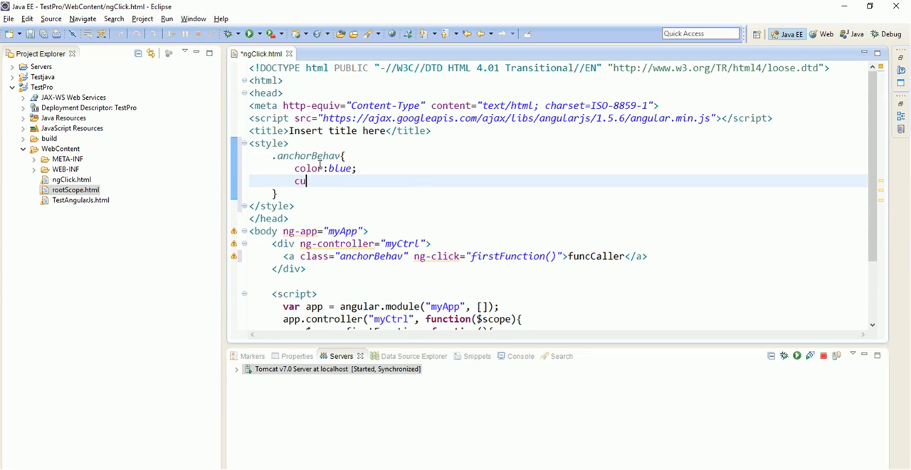
{"action": "type", "text": "rsor:"}
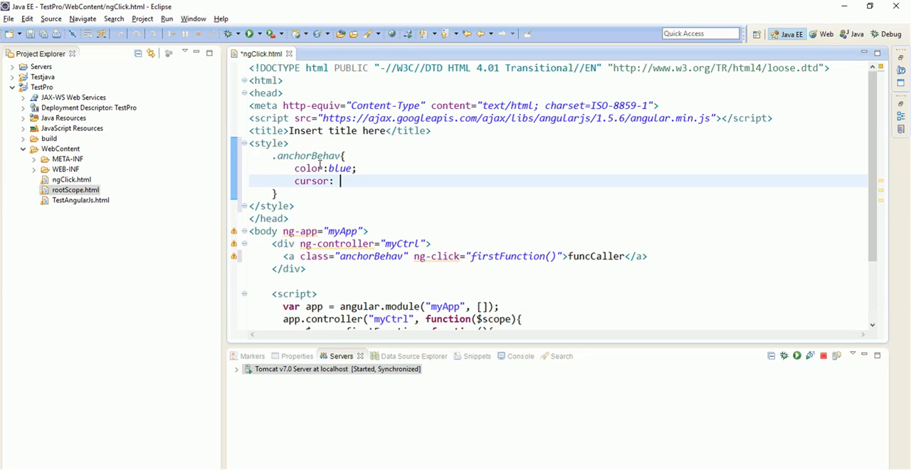
{"action": "type", "text": "pointe"}
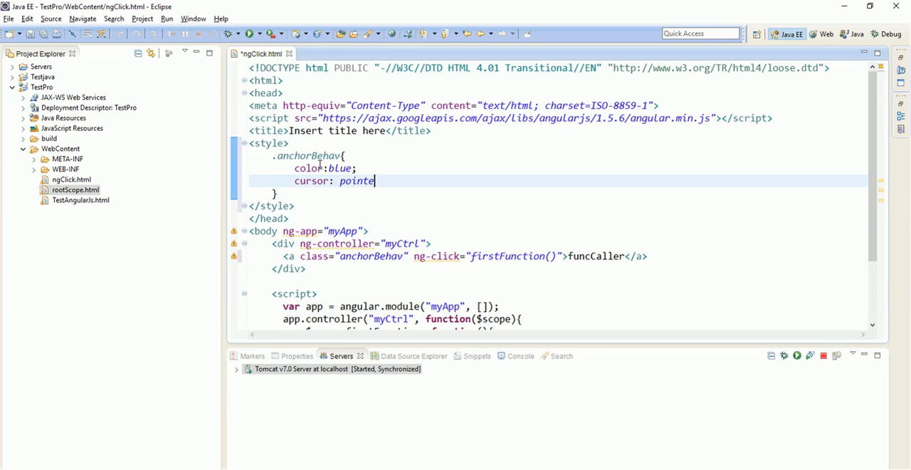
{"action": "type", "text": "r;"}
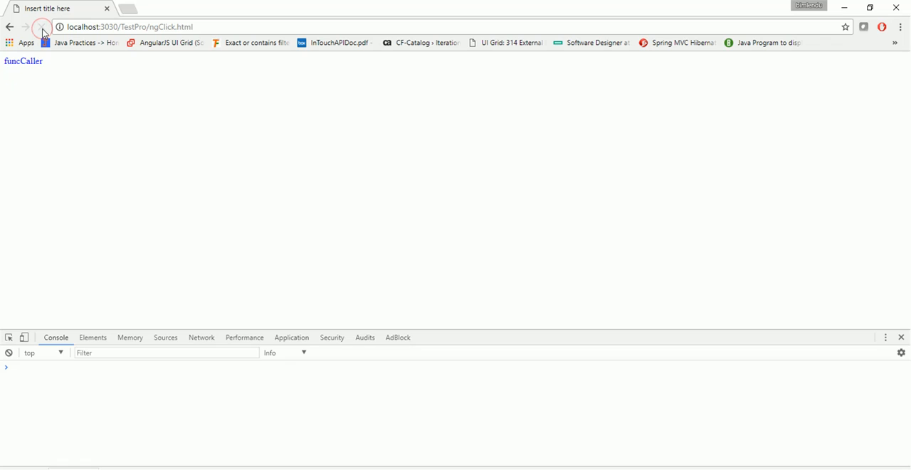
Reload ngClick.html in Chrome and click the now-blue funcCaller link.
{"action": "left_click", "coordinate": [41, 27]}
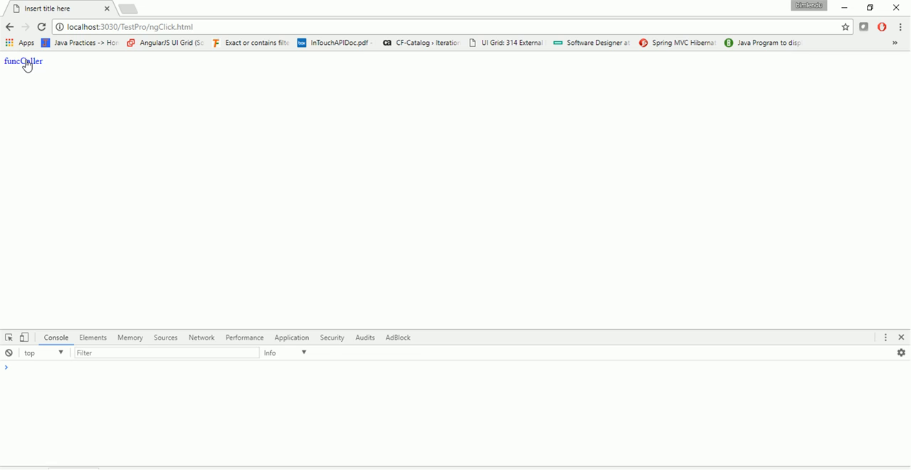
{"action": "left_click", "coordinate": [23, 61]}
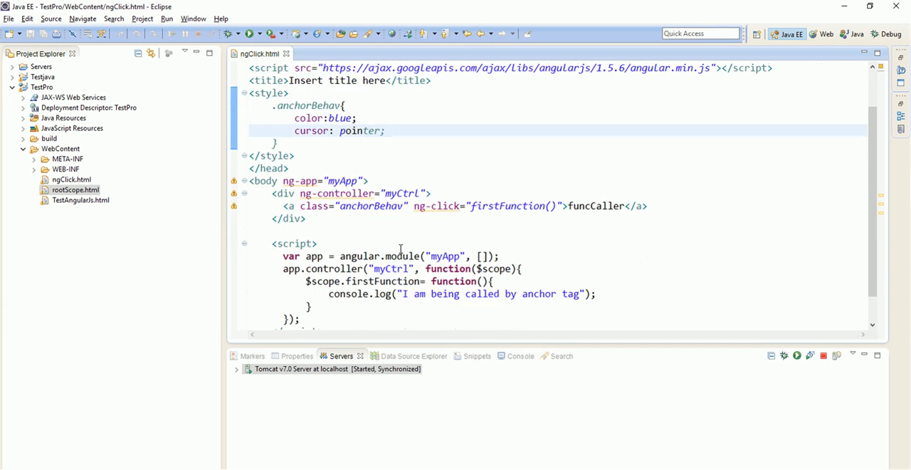
{"action": "mouse_move", "coordinate": [454, 206]}
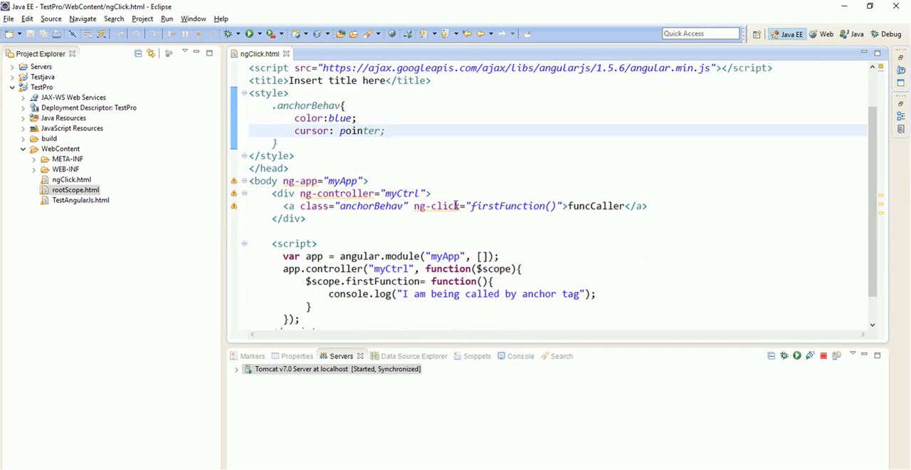
{"action": "double_click", "coordinate": [509, 206]}
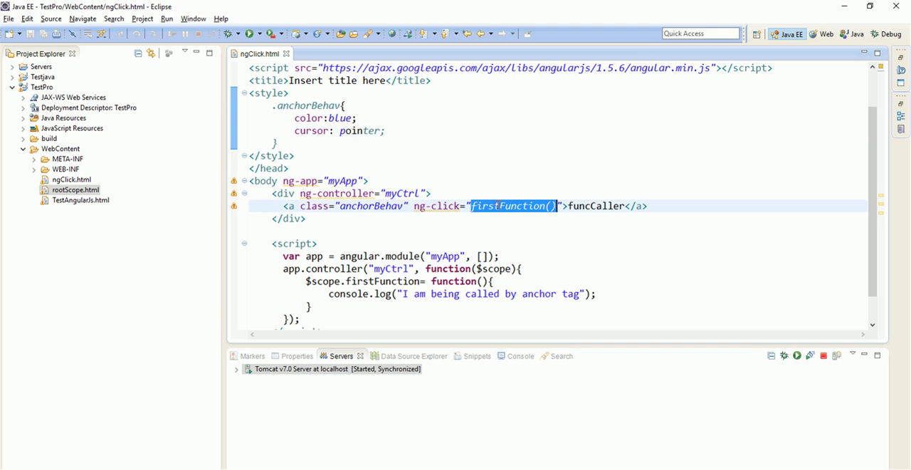
{"action": "double_click", "coordinate": [383, 280]}
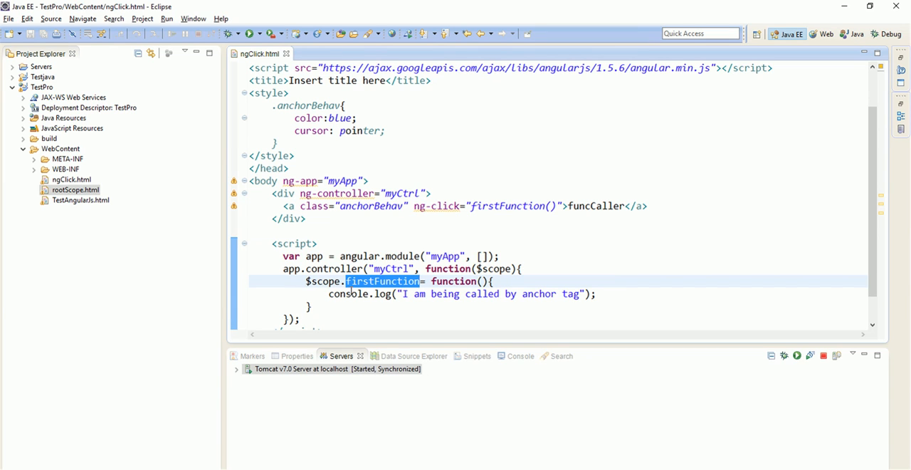
{"action": "mouse_move", "coordinate": [568, 392]}
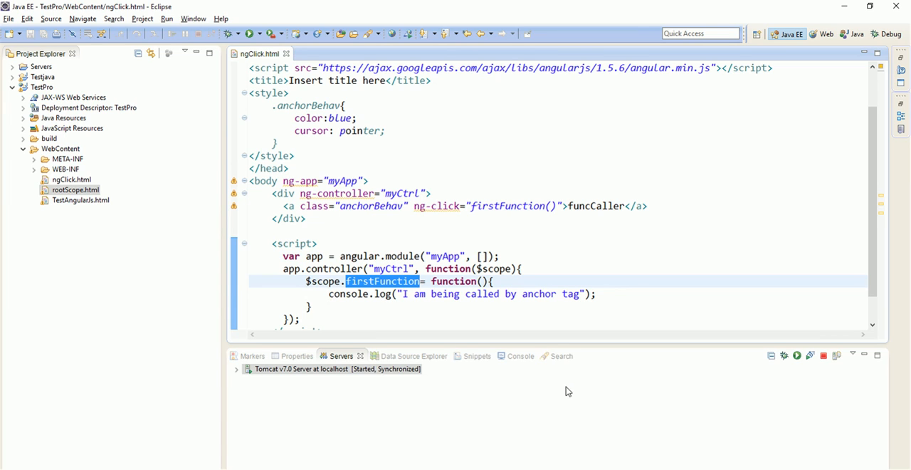